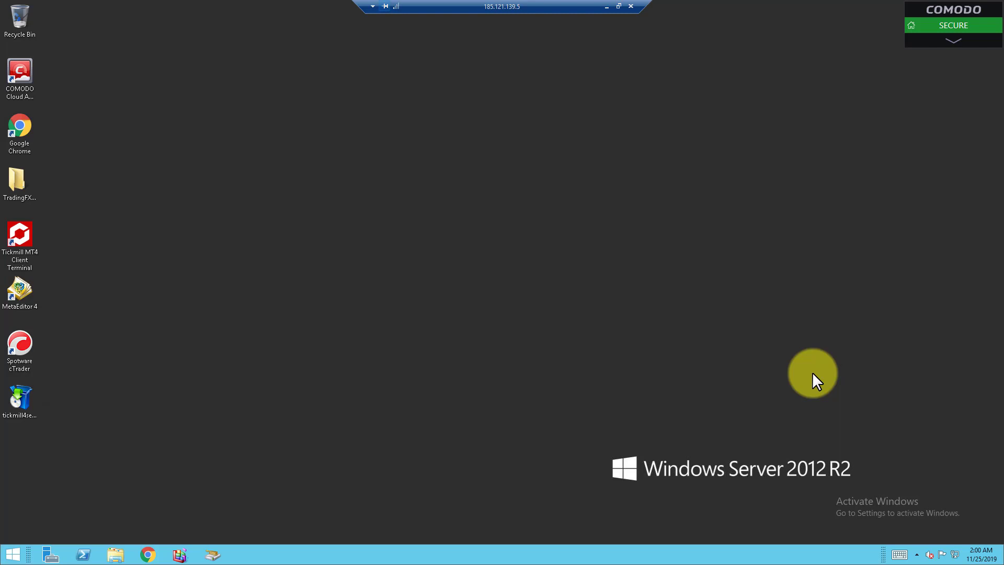
mouse_move(871, 159)
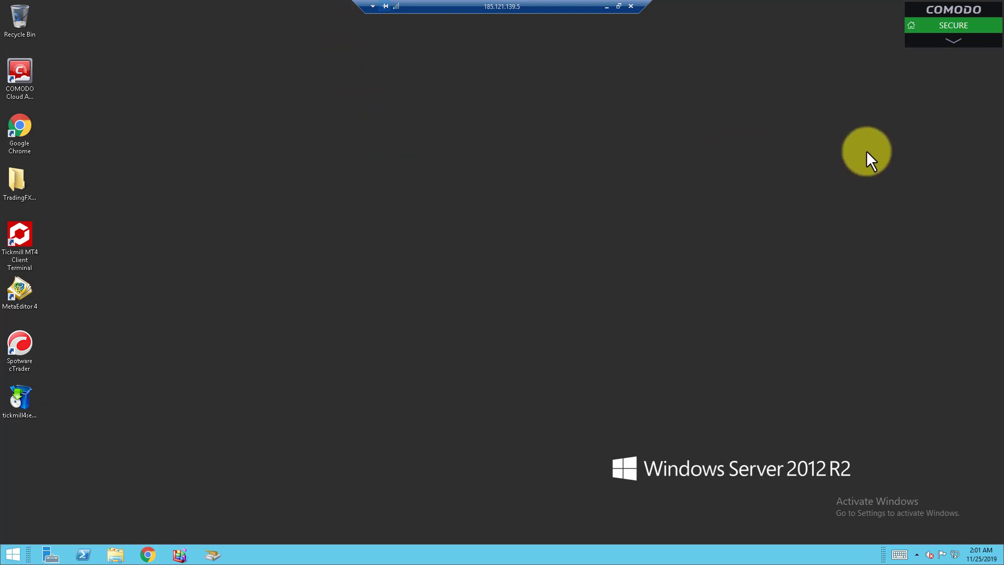
mouse_move(573, 323)
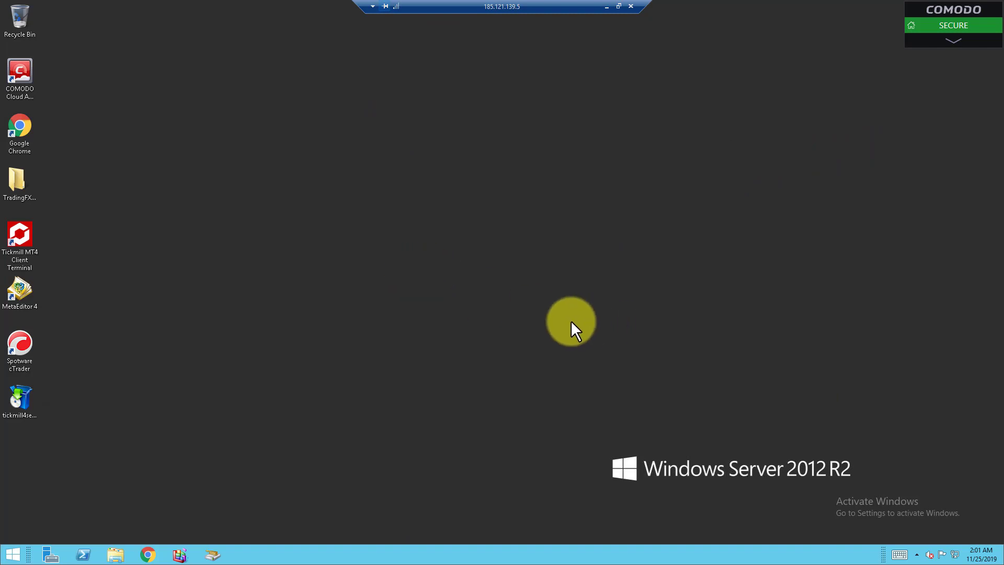
mouse_move(307, 301)
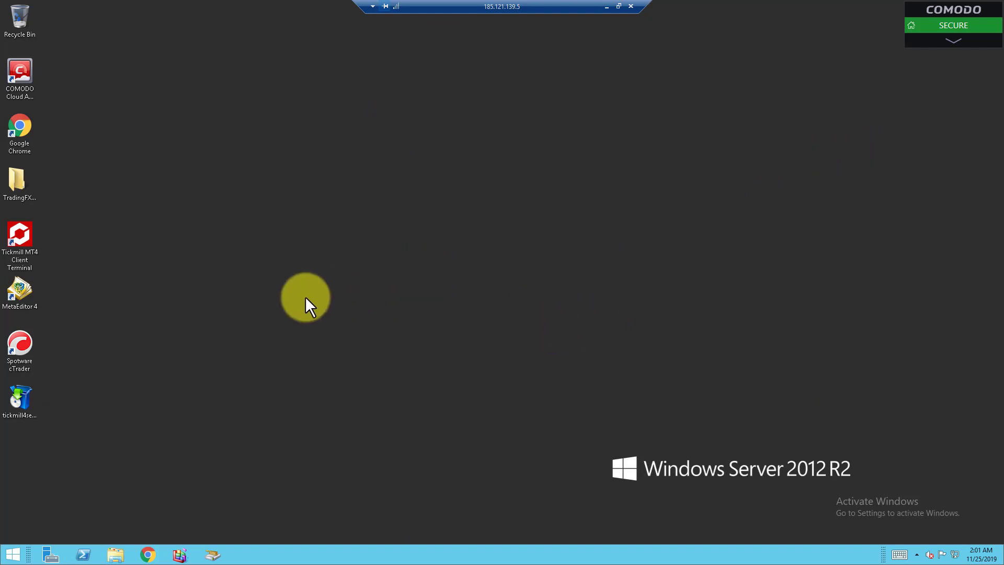
Rename the Tickmill MT4 Client Terminal shortcut to 'MT4 1', continuing past the File Access Denied warning.
click(20, 241)
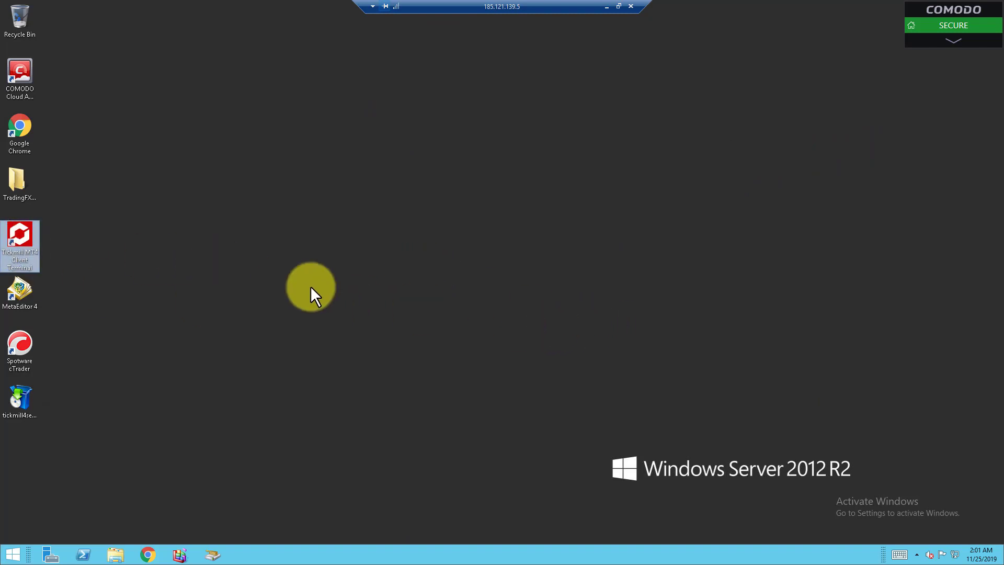
mouse_move(425, 298)
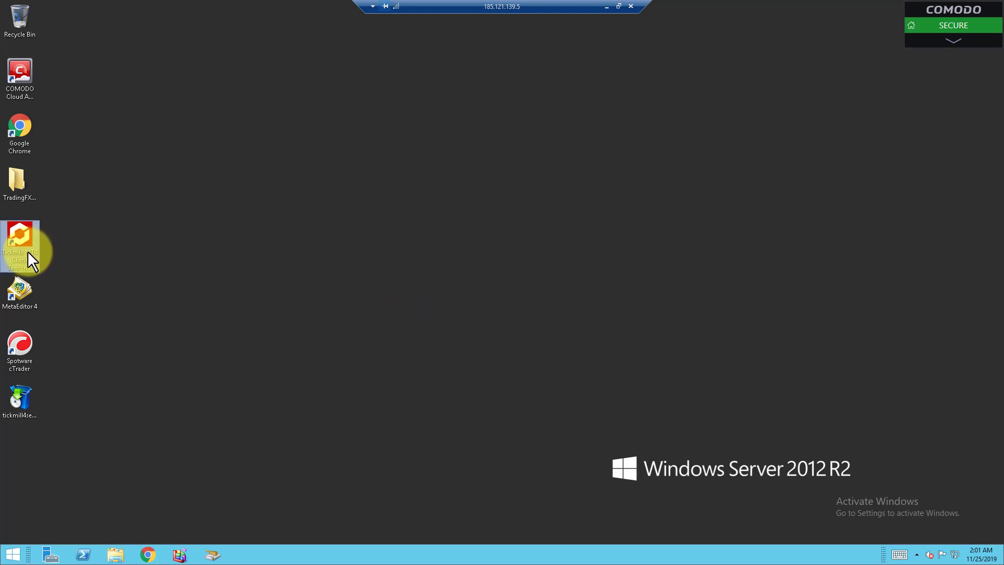
right_click(20, 244)
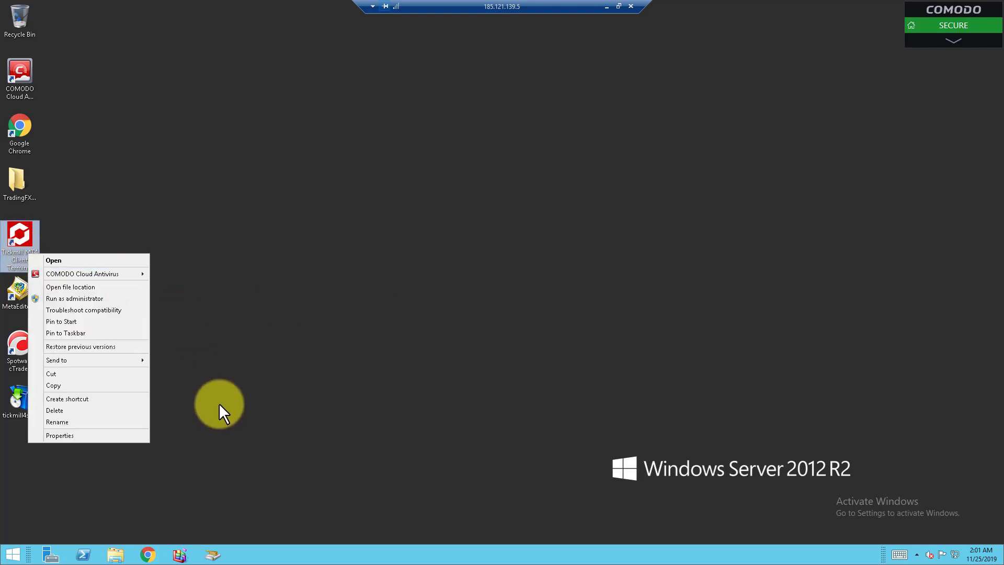
click(218, 403)
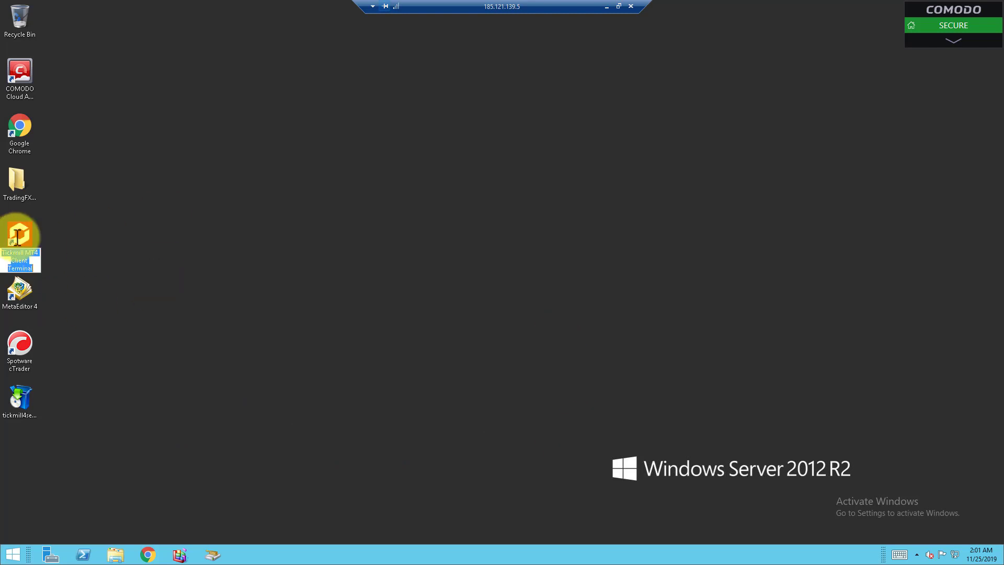
mouse_move(22, 243)
text(MT4 1)
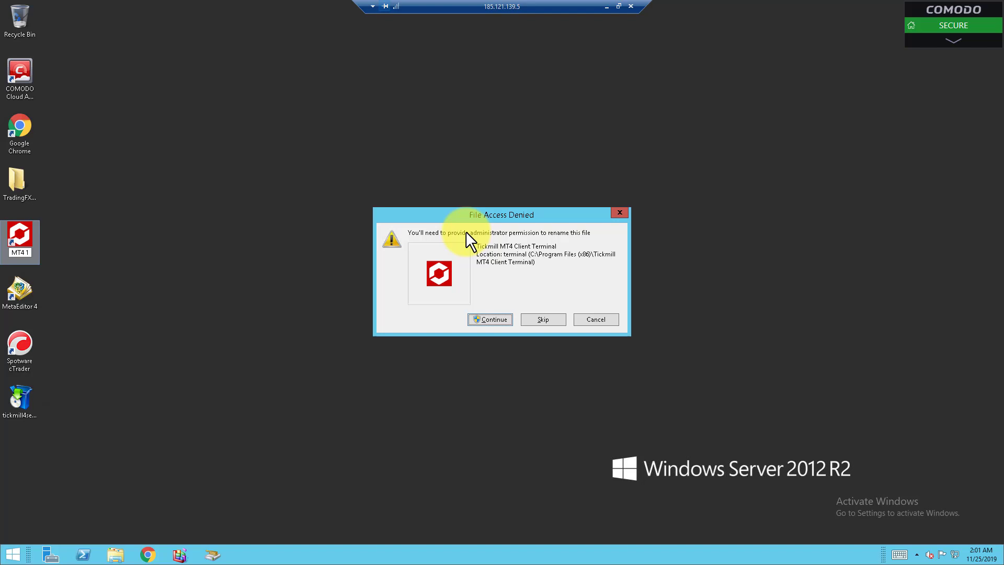
mouse_move(9, 250)
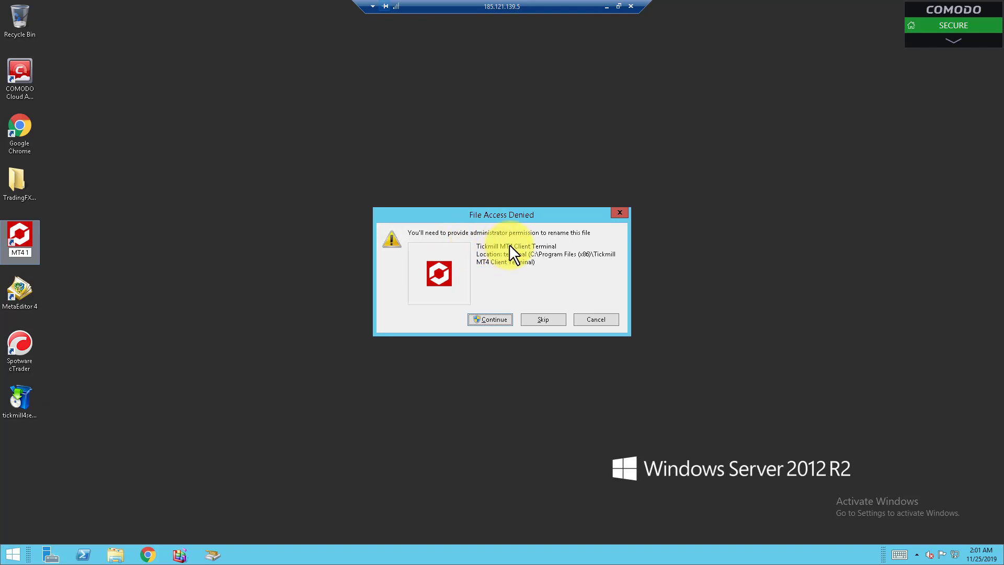
click(489, 319)
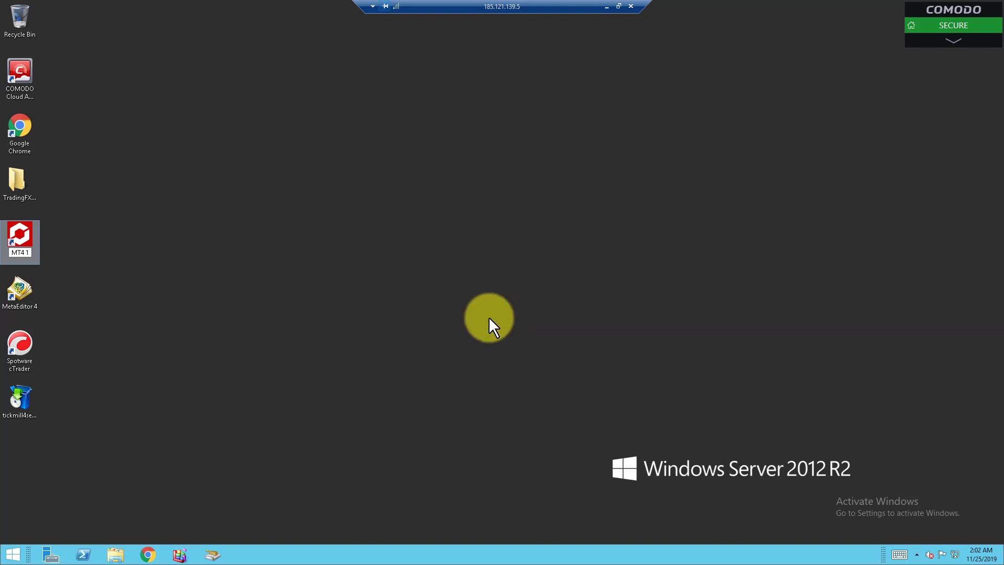
mouse_move(195, 331)
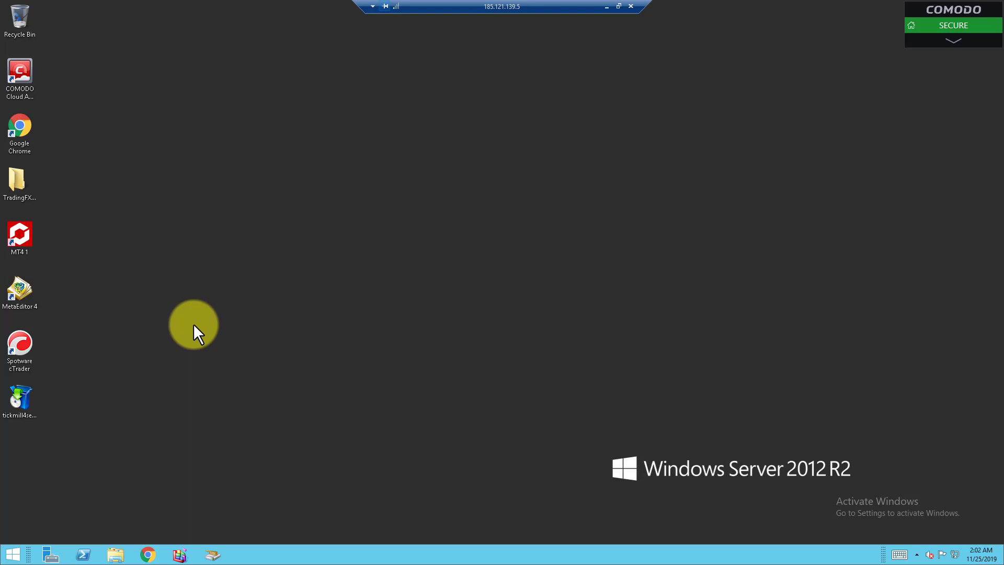
click(19, 401)
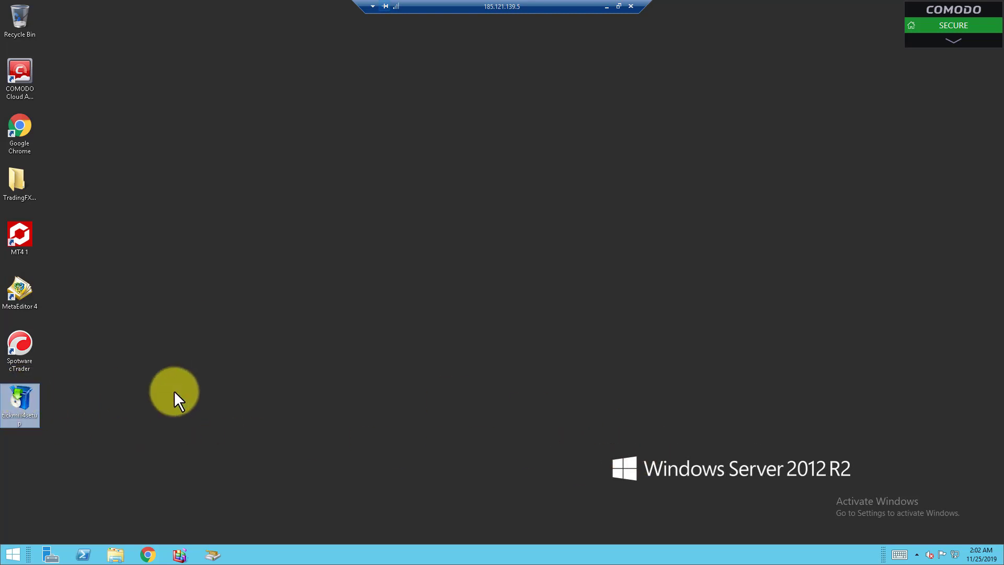
mouse_move(167, 510)
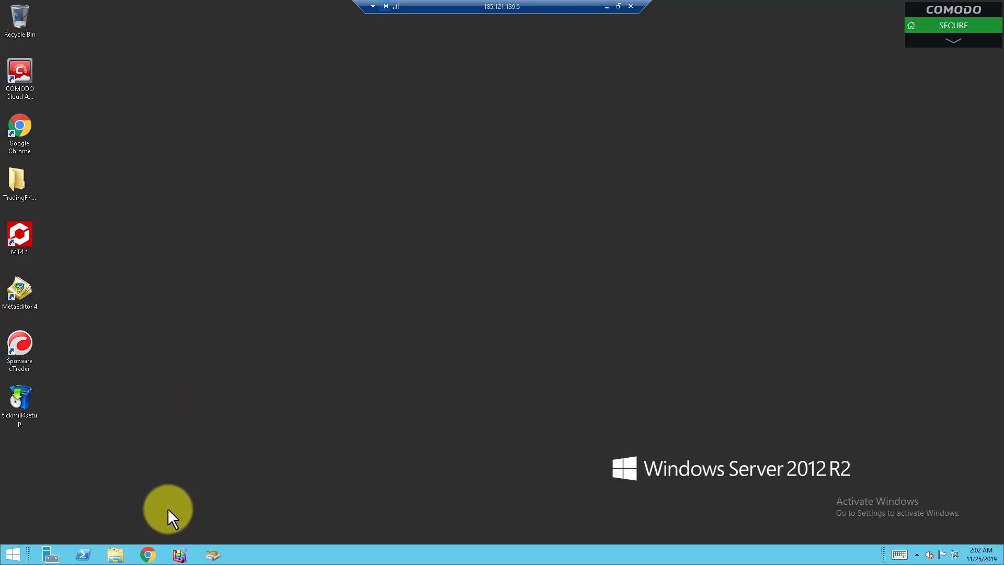
click(115, 554)
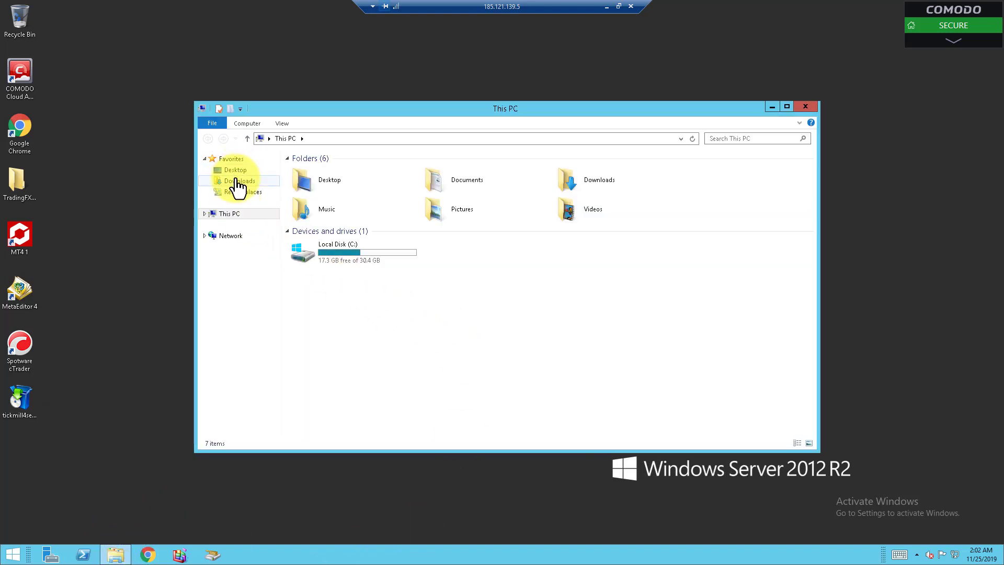
click(240, 181)
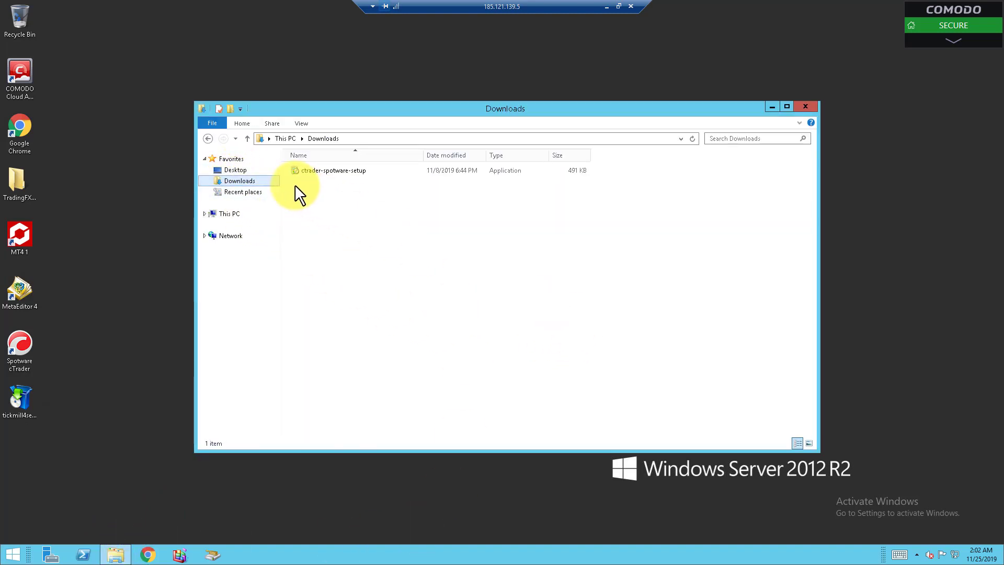
mouse_move(343, 194)
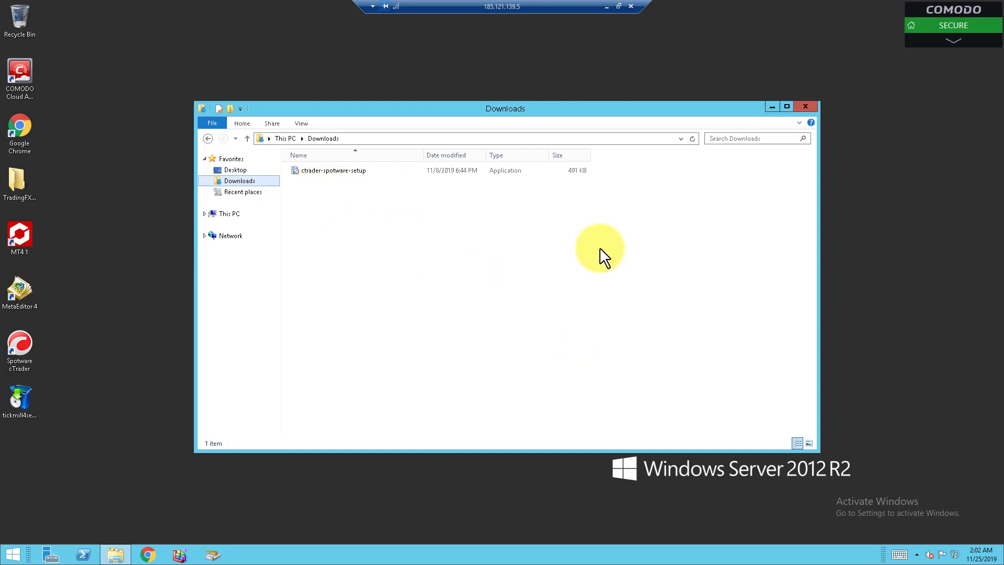
mouse_move(431, 269)
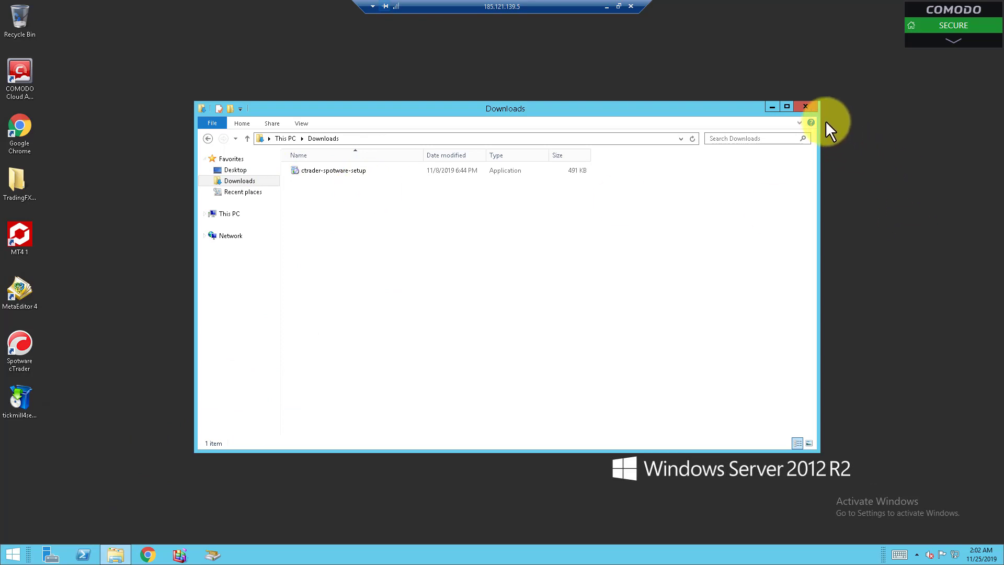
click(804, 107)
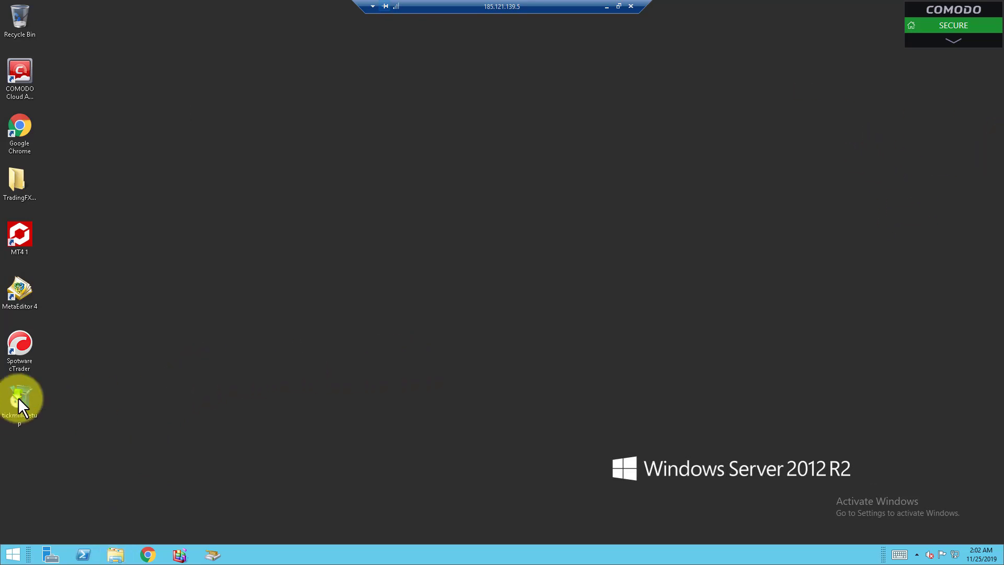
Run tickmill4setup, accept UAC and the license, and suffix the install folder and program group with '2'.
double_click(19, 395)
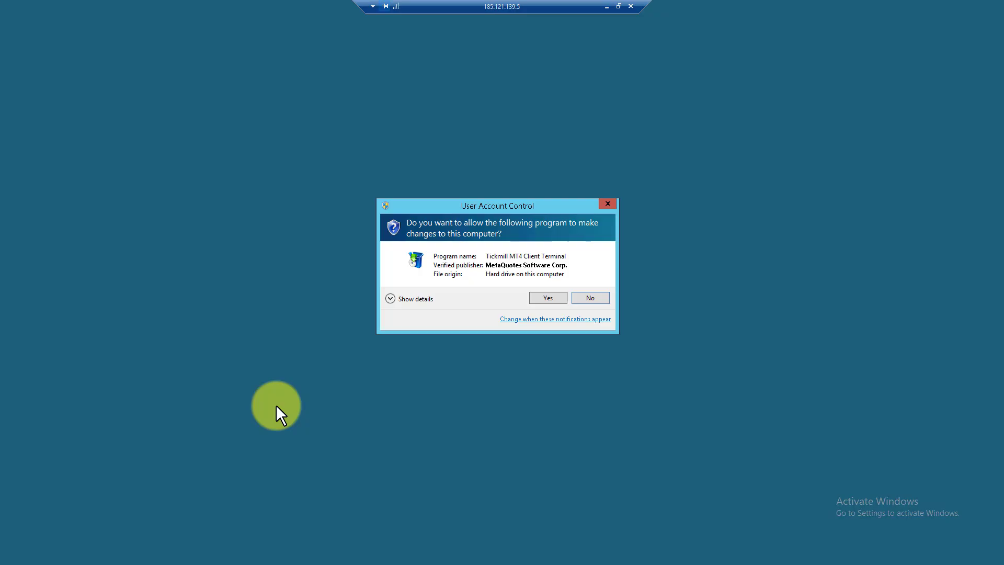
click(547, 297)
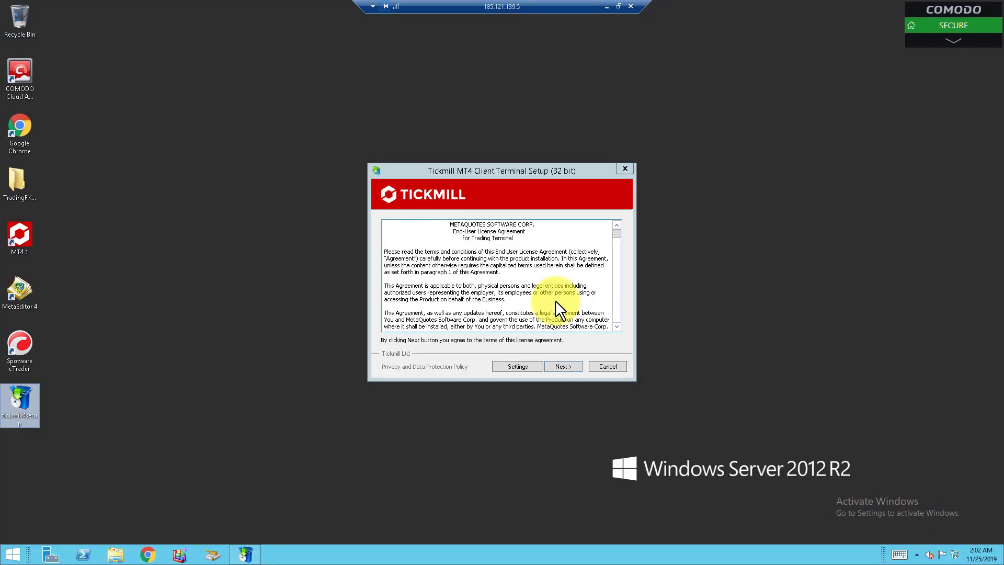
click(562, 366)
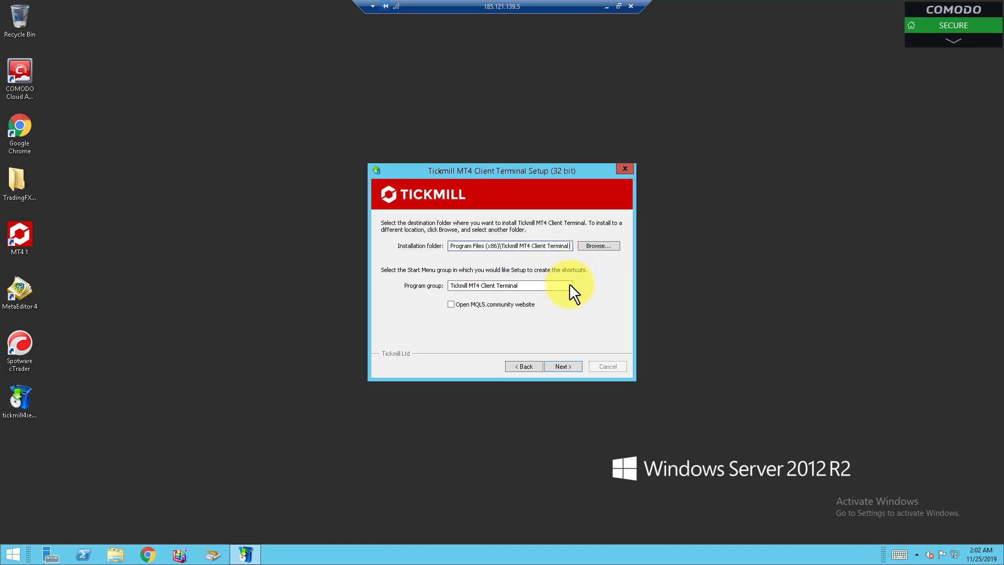
mouse_move(525, 268)
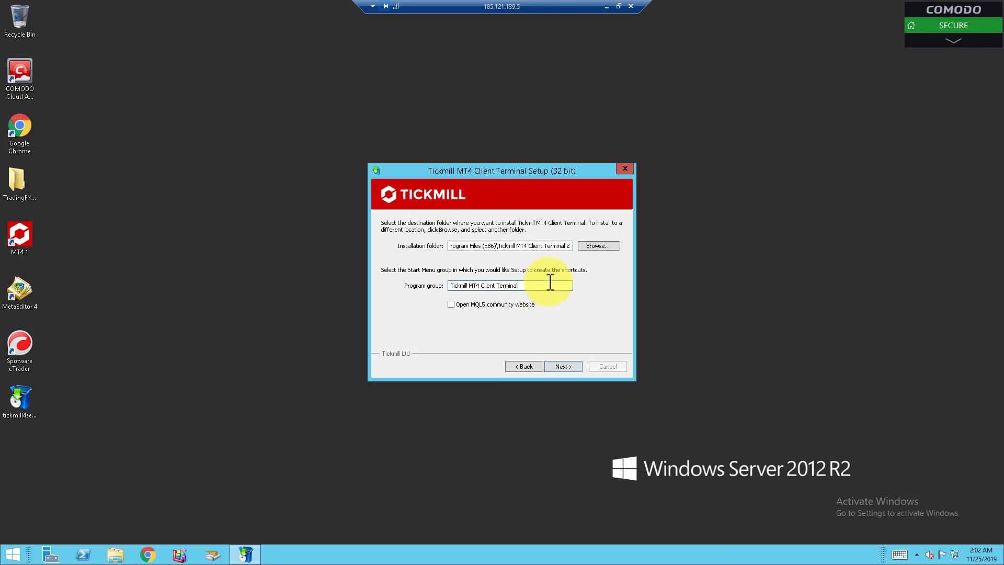
text(2)
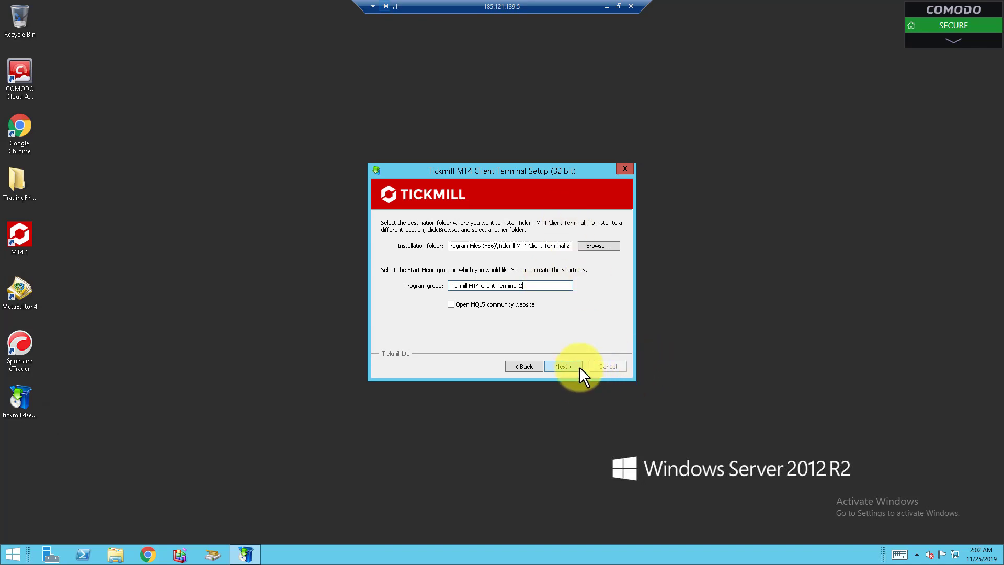
Install into the Tickmill MT4 Client Terminal 2 folder and finish setup, launching the new terminal.
click(560, 366)
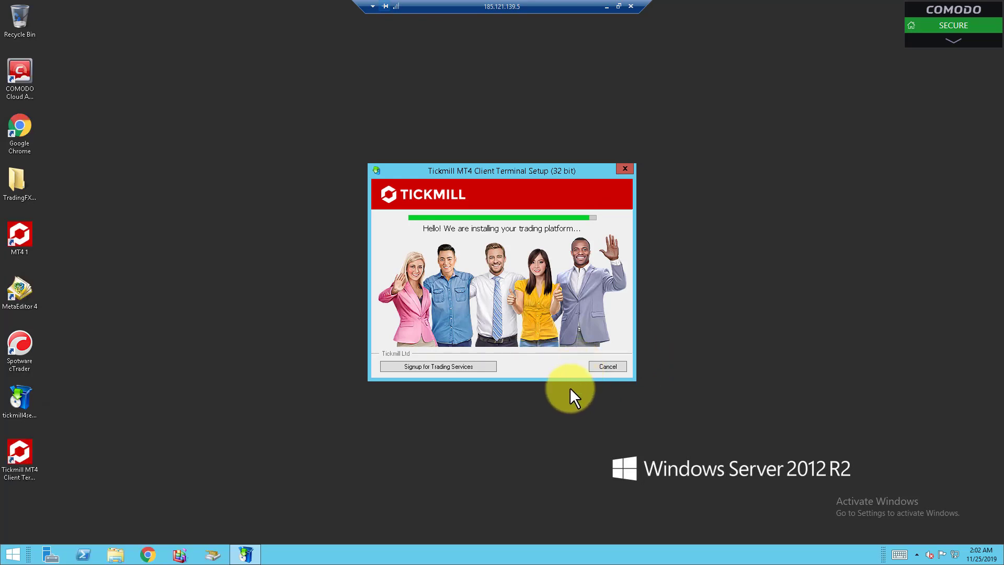
mouse_move(284, 449)
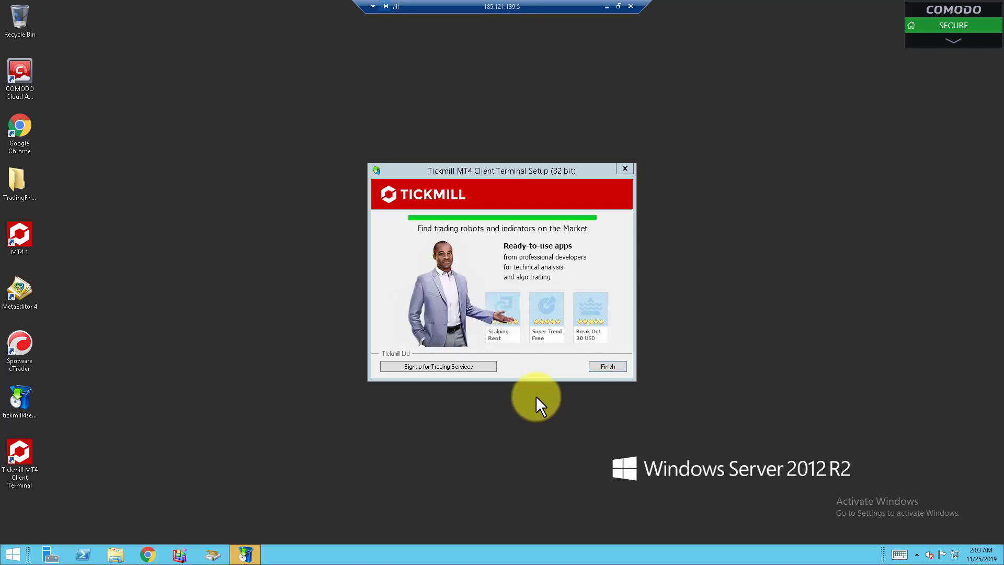
mouse_move(558, 427)
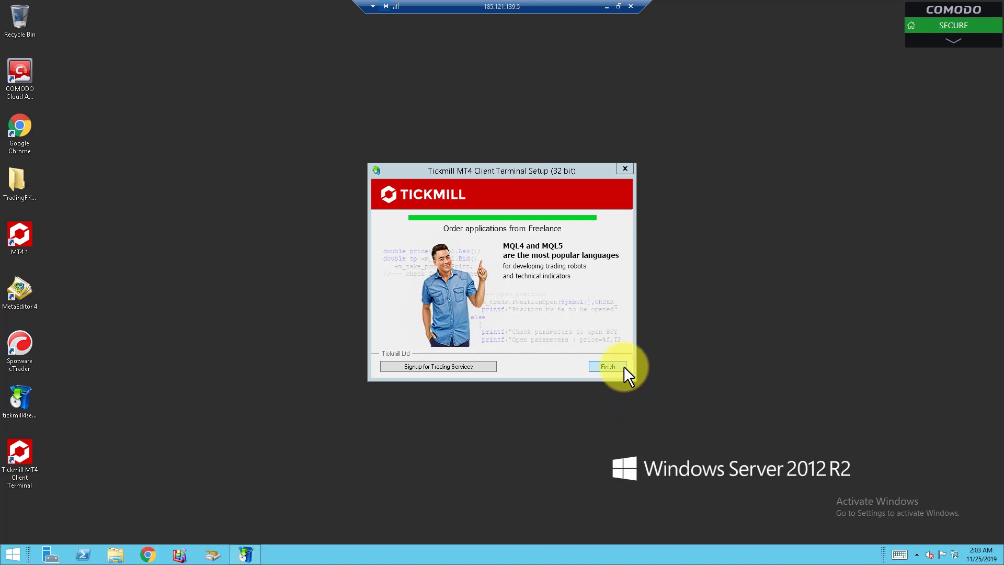
click(608, 366)
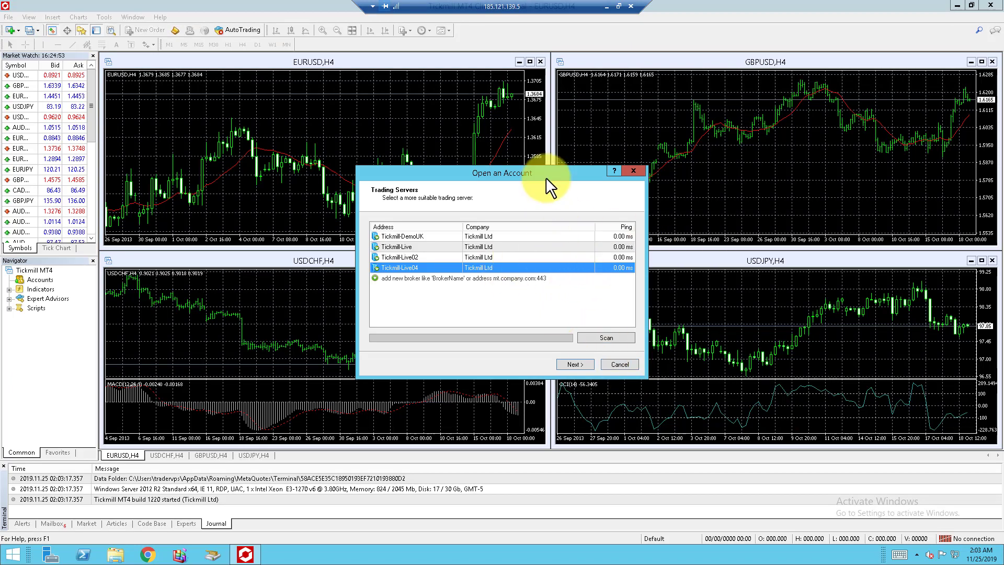
mouse_move(473, 256)
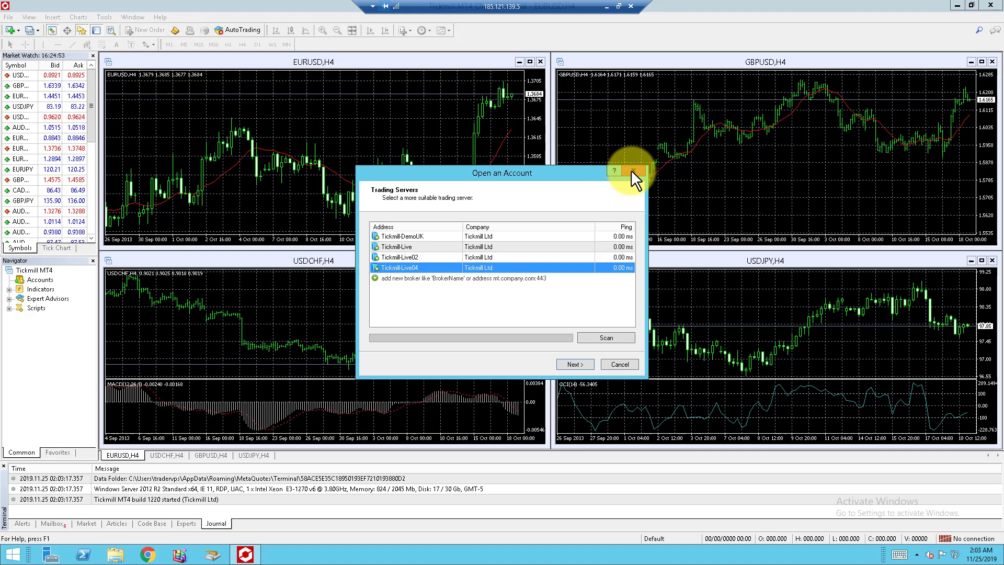
Dismiss the Open an Account prompt on the newly launched terminal.
click(636, 170)
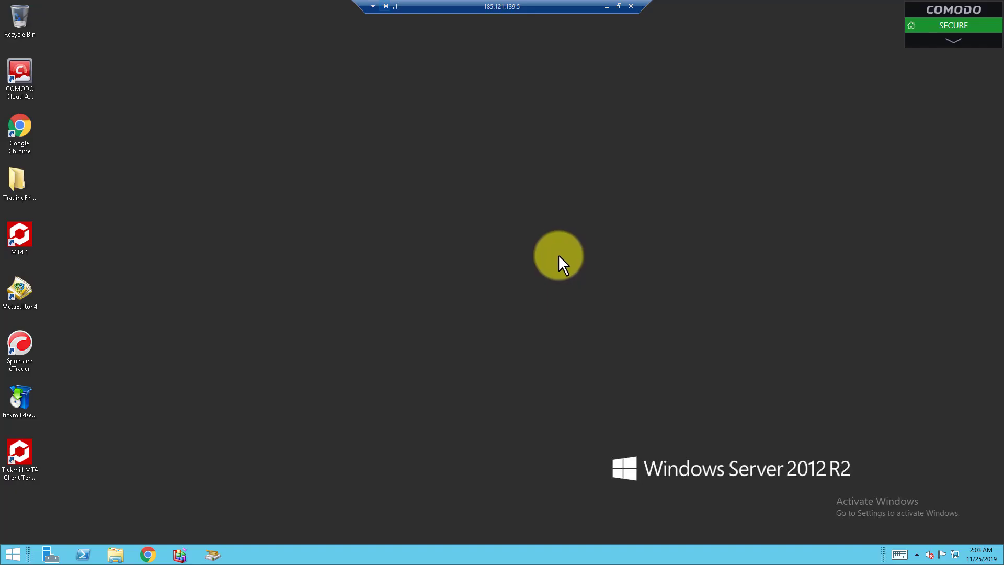
mouse_move(953, 69)
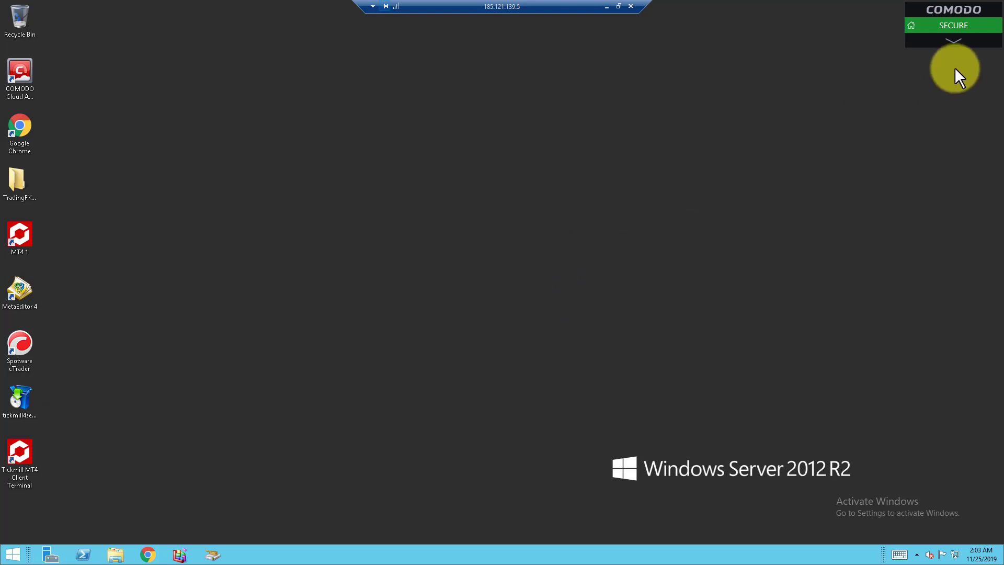
mouse_move(545, 318)
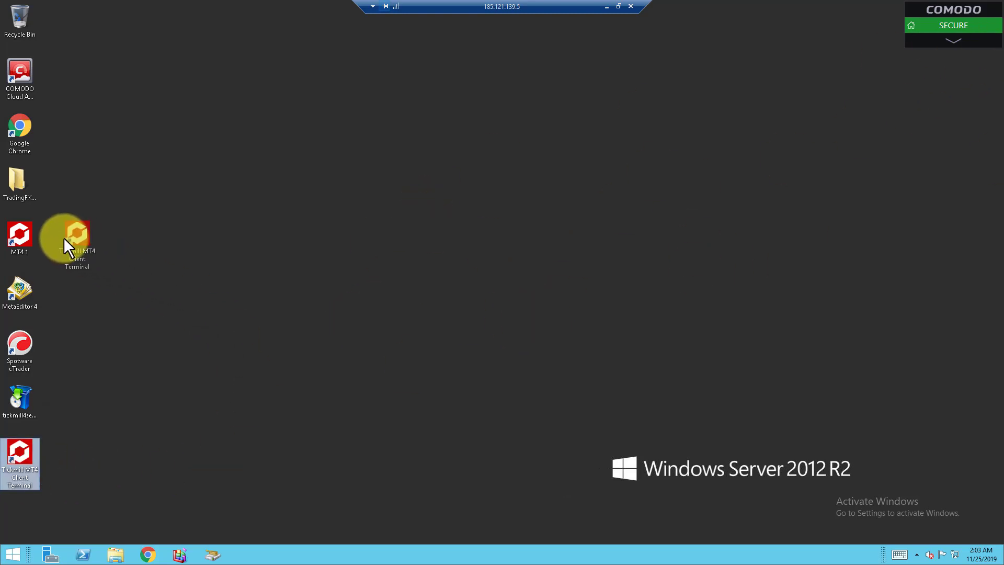
Move the new Tickmill MT4 Client Terminal shortcut up beside the MT4 1 icon.
drag(20, 464, 59, 241)
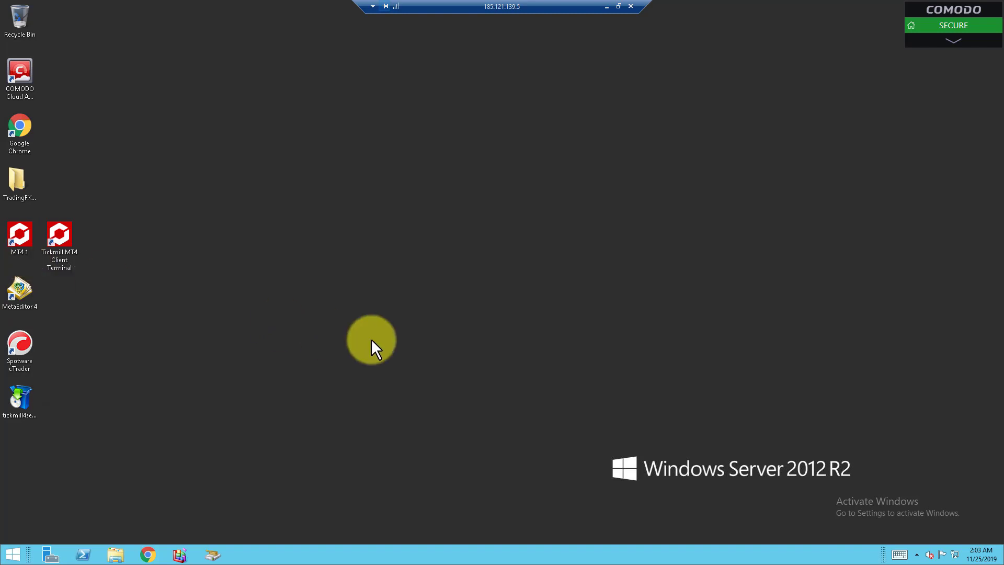
mouse_move(179, 422)
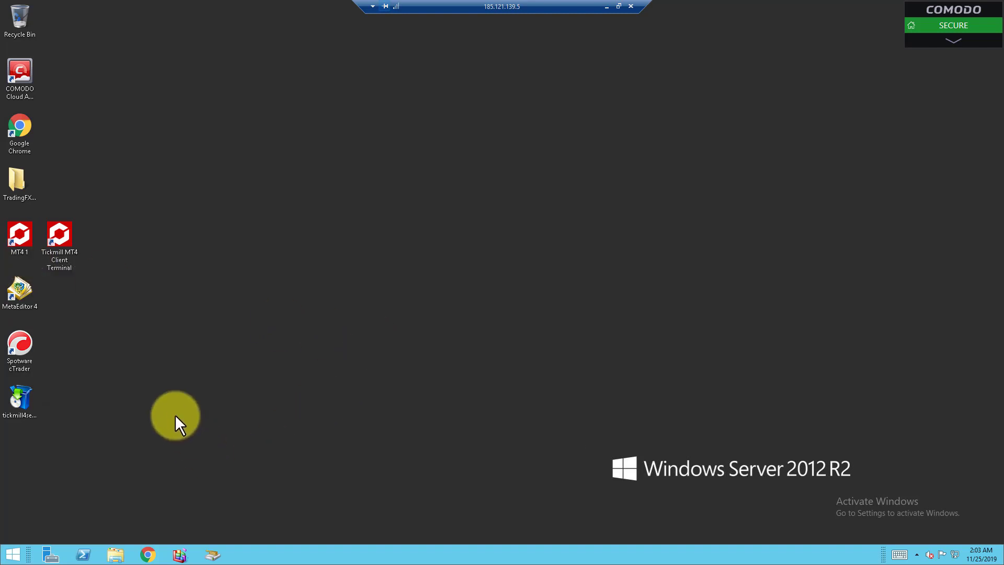
click(18, 397)
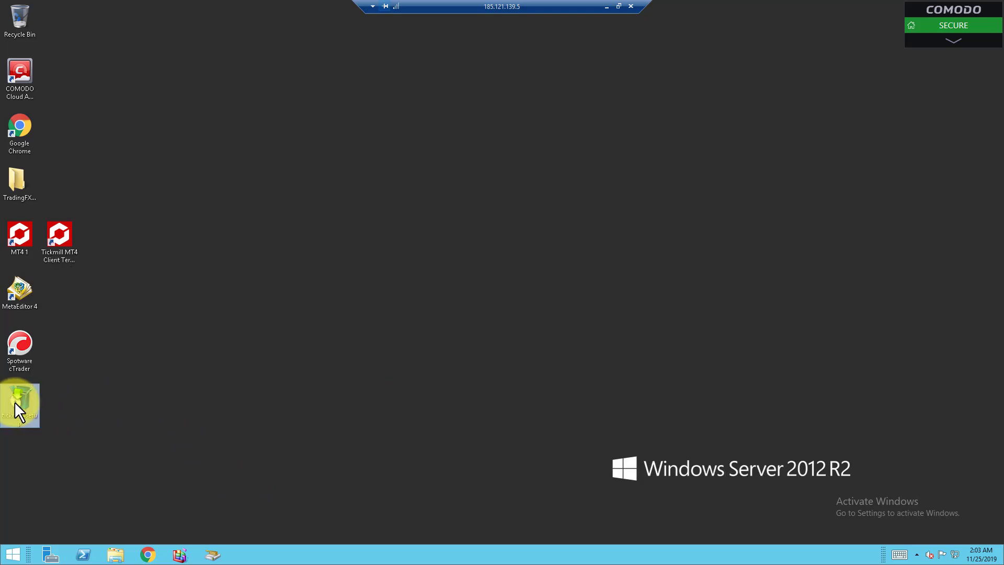
Run the installer again with UAC and license accepted, set the program group to 'Tickmill MT4 Client Terminal 3', and start installing.
double_click(19, 403)
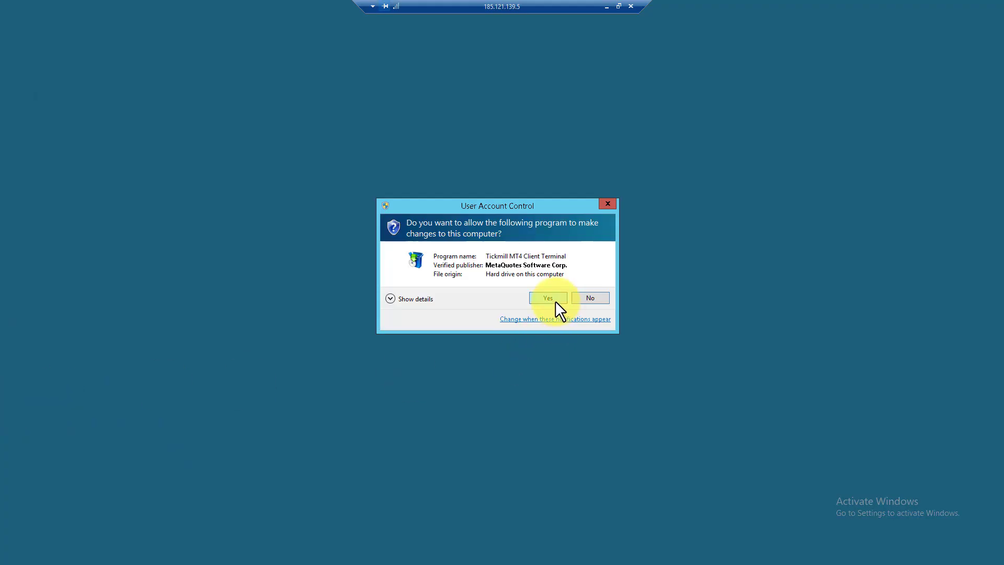
click(547, 298)
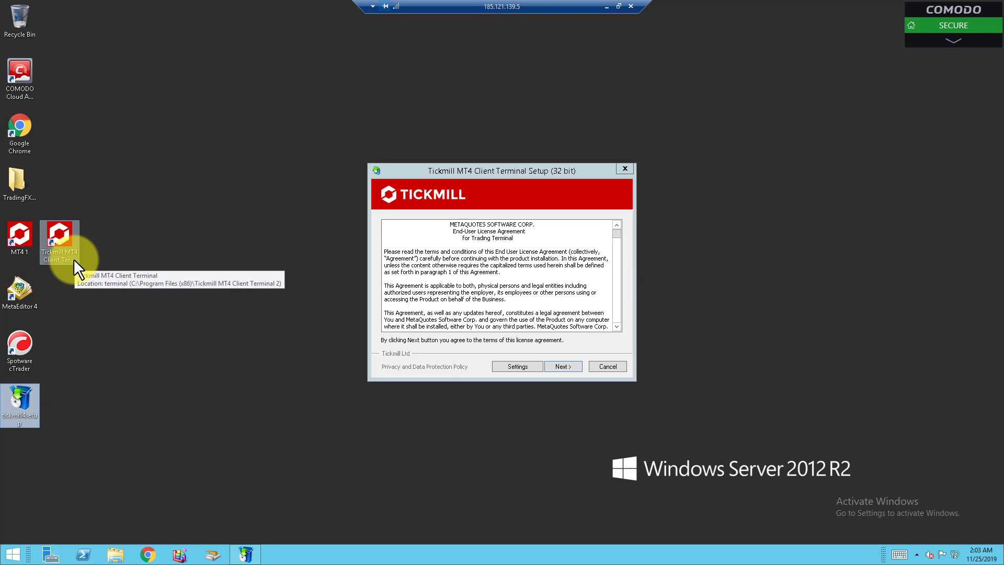
mouse_move(452, 378)
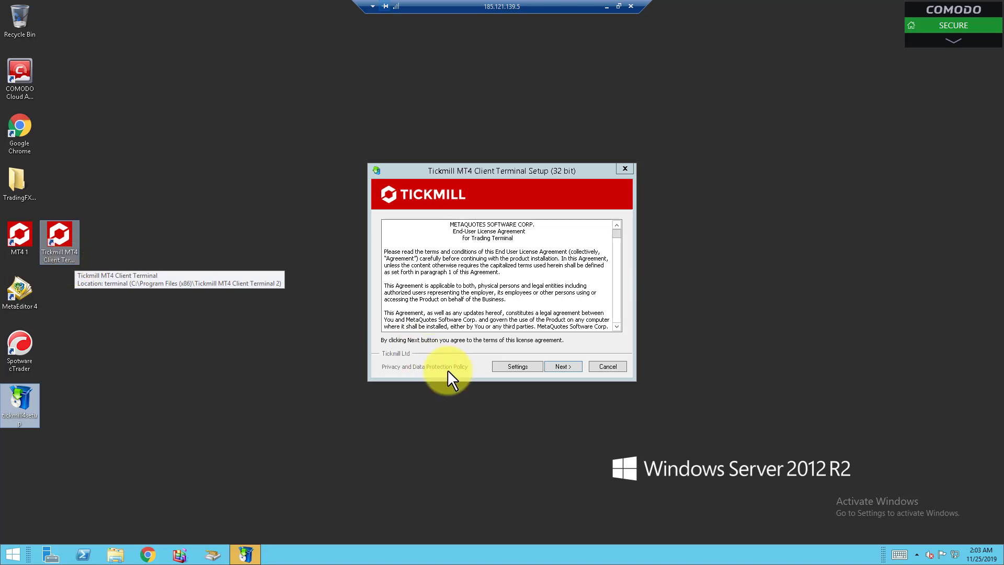
click(562, 366)
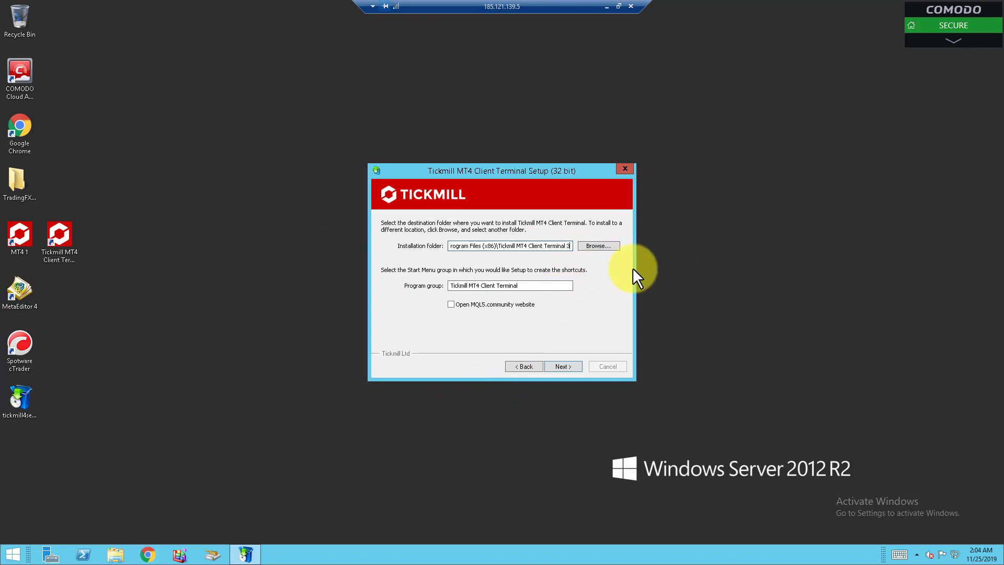
click(509, 285)
text( 3)
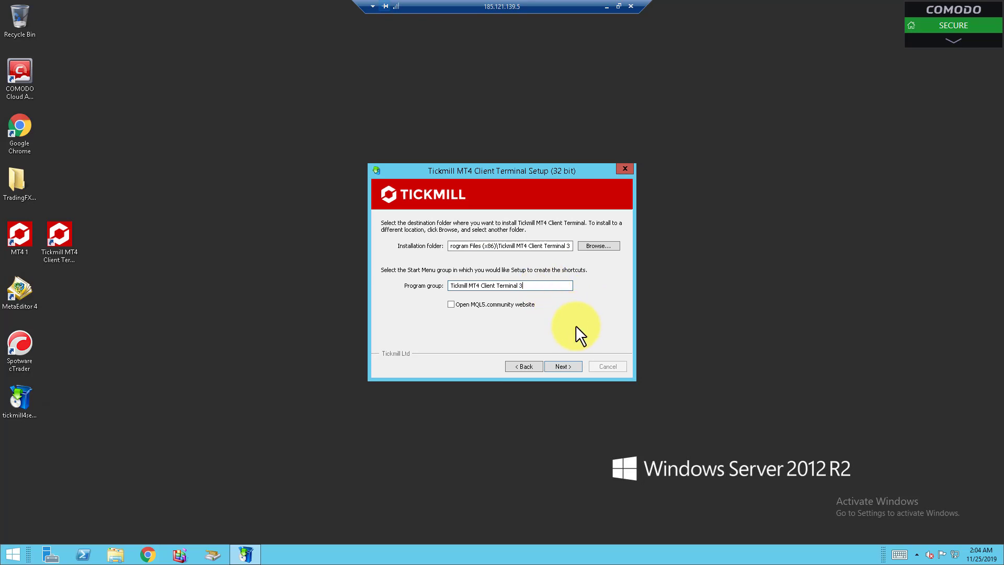
click(561, 366)
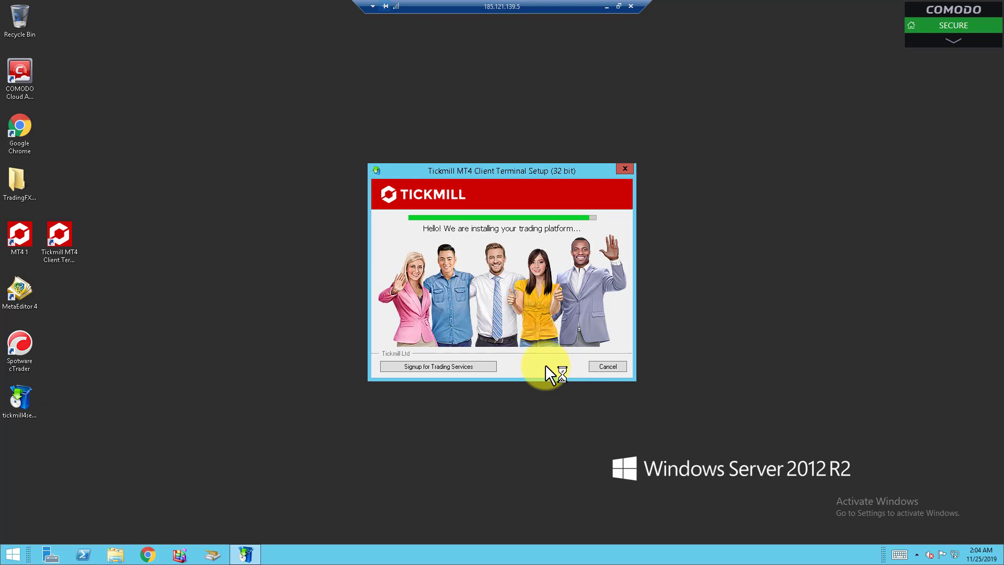
mouse_move(121, 394)
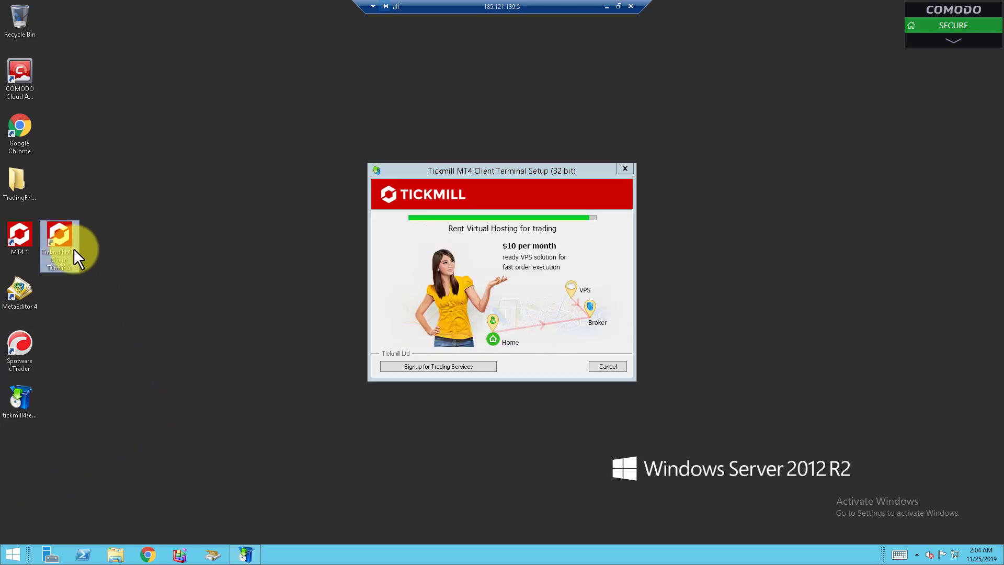
mouse_move(6, 465)
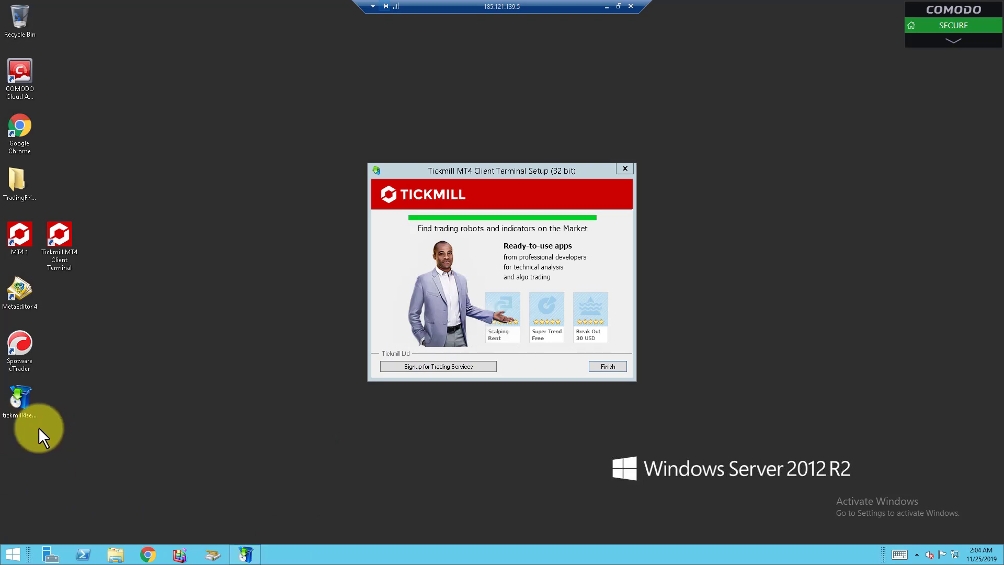
mouse_move(64, 480)
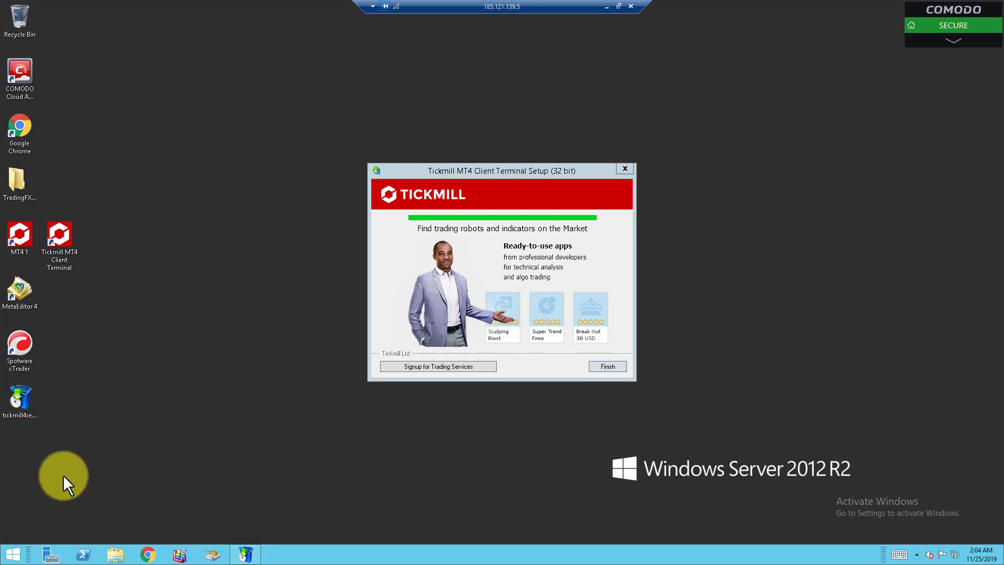
Finish the third terminal's setup, then dismiss its Open an Account window and login prompt.
click(605, 366)
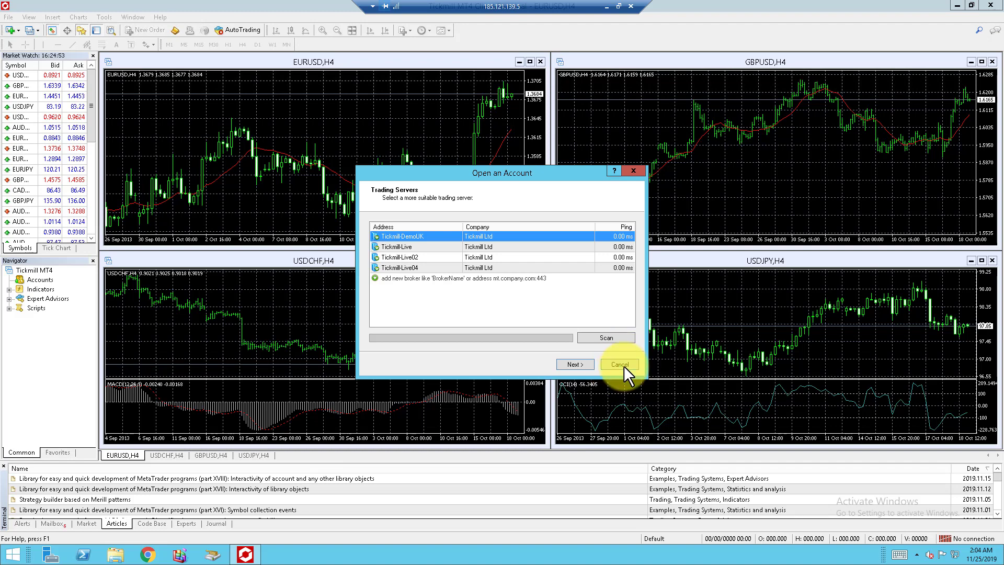
click(618, 364)
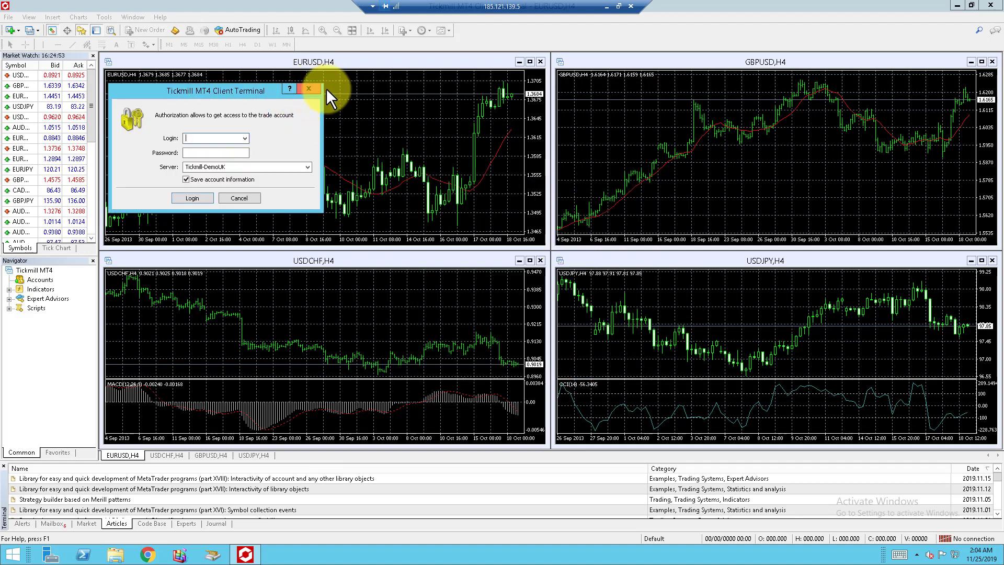
click(310, 88)
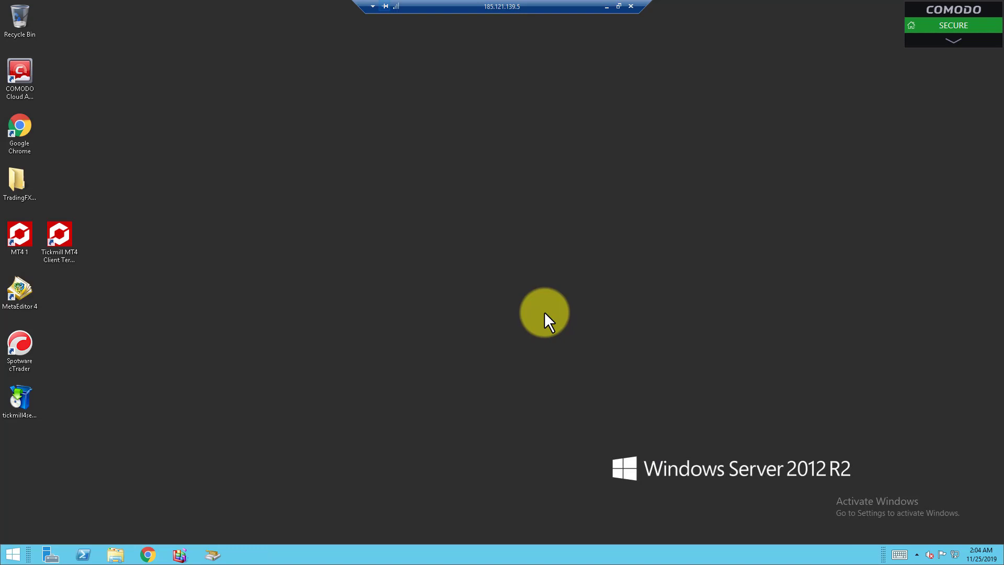
click(59, 237)
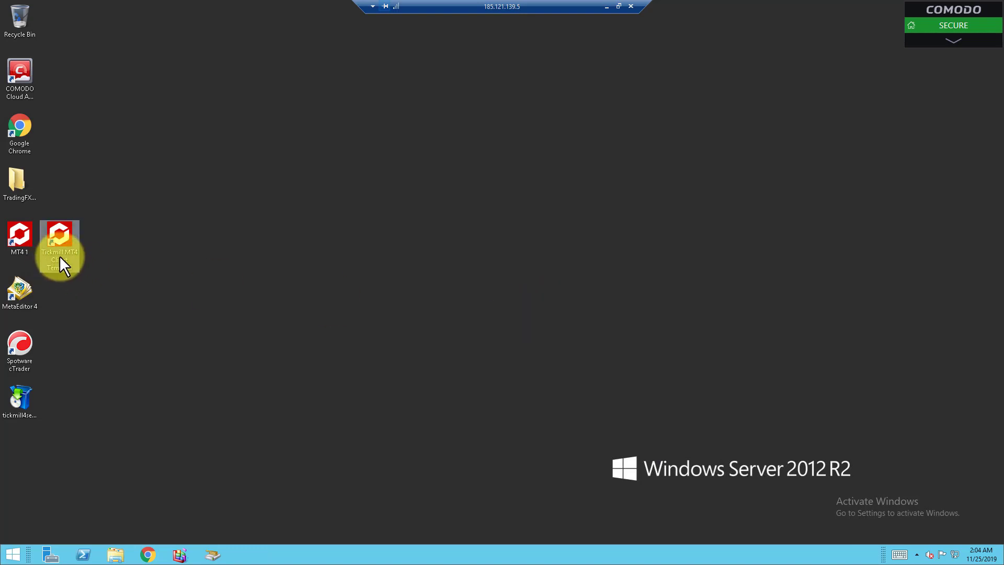
mouse_move(20, 241)
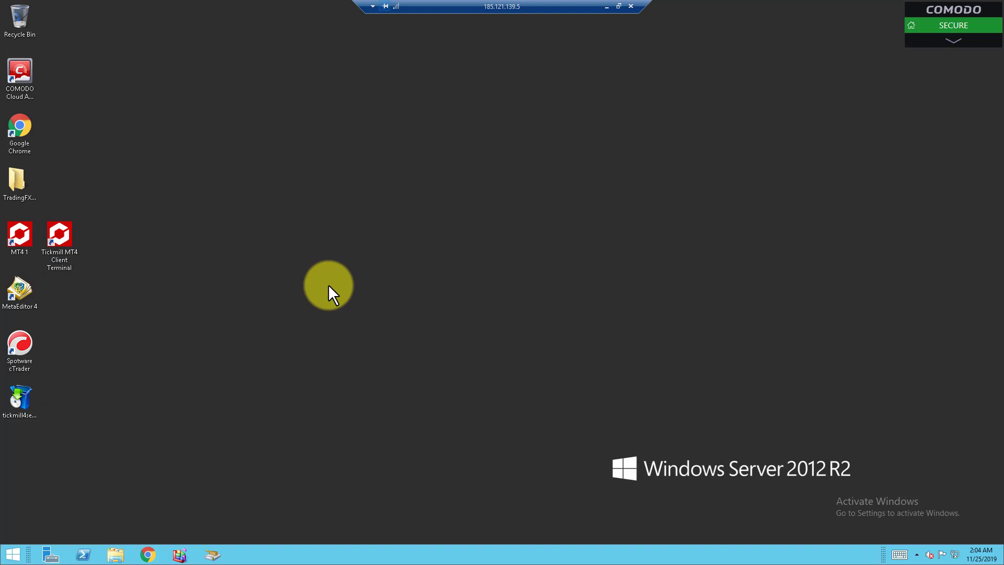
mouse_move(313, 320)
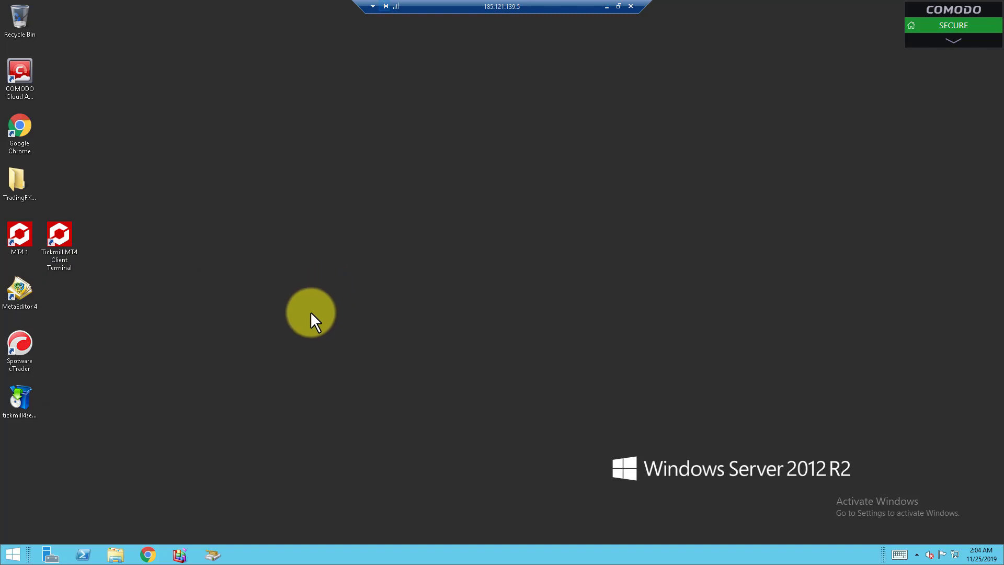
mouse_move(162, 501)
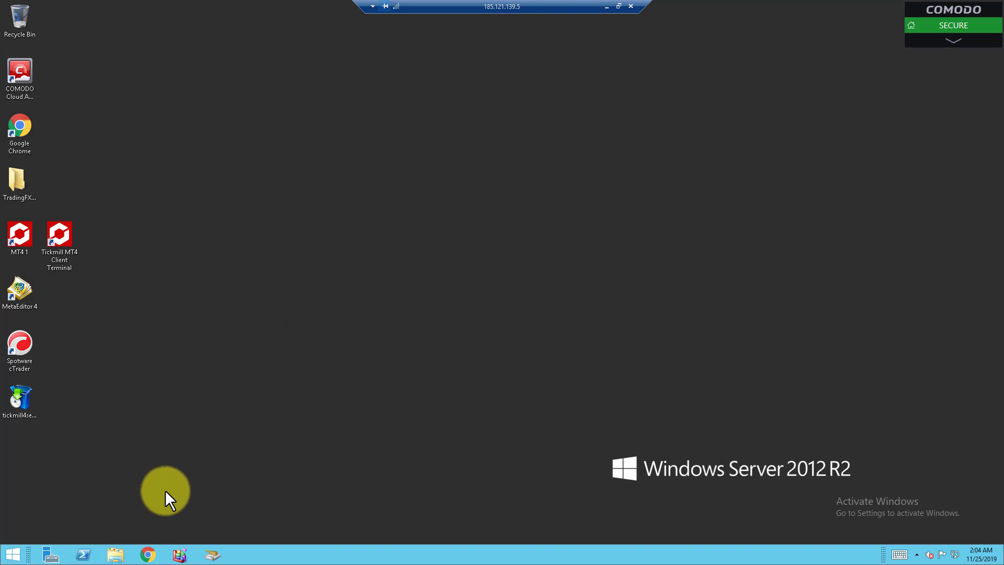
mouse_move(117, 554)
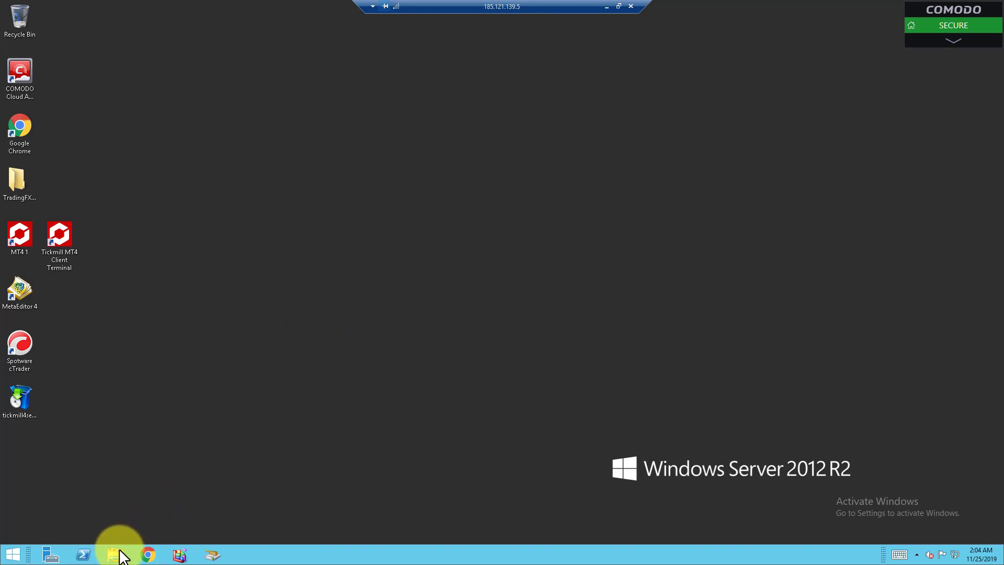
Browse to C:\Program Files (x86)\Tickmill MT4 Client Terminal 2 and launch terminal.exe.
click(114, 554)
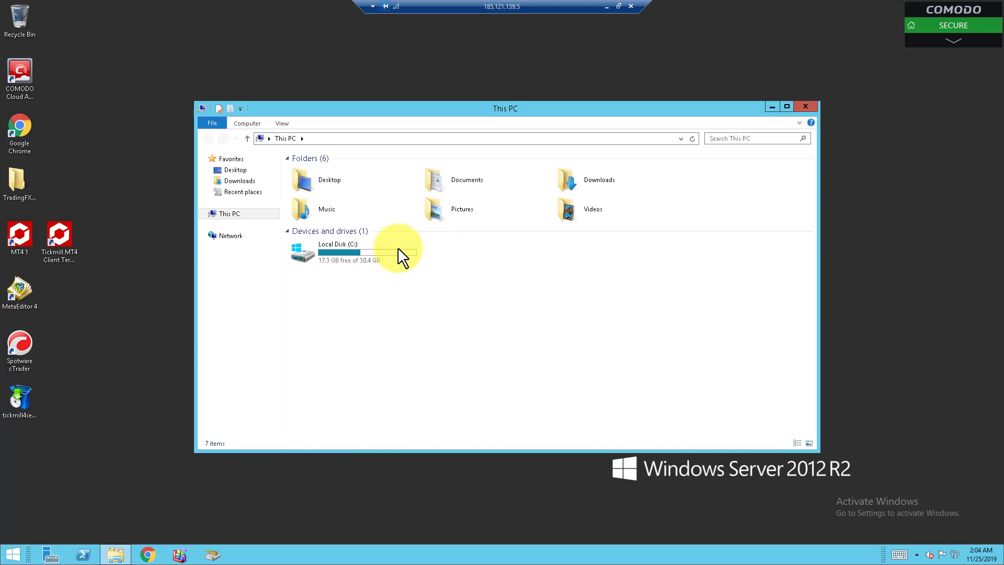
double_click(333, 249)
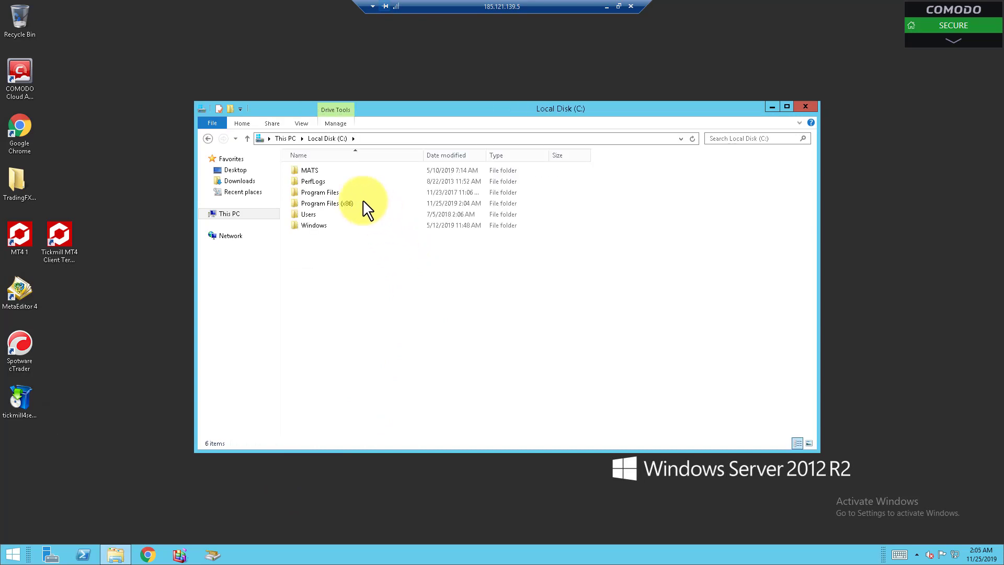
mouse_move(368, 203)
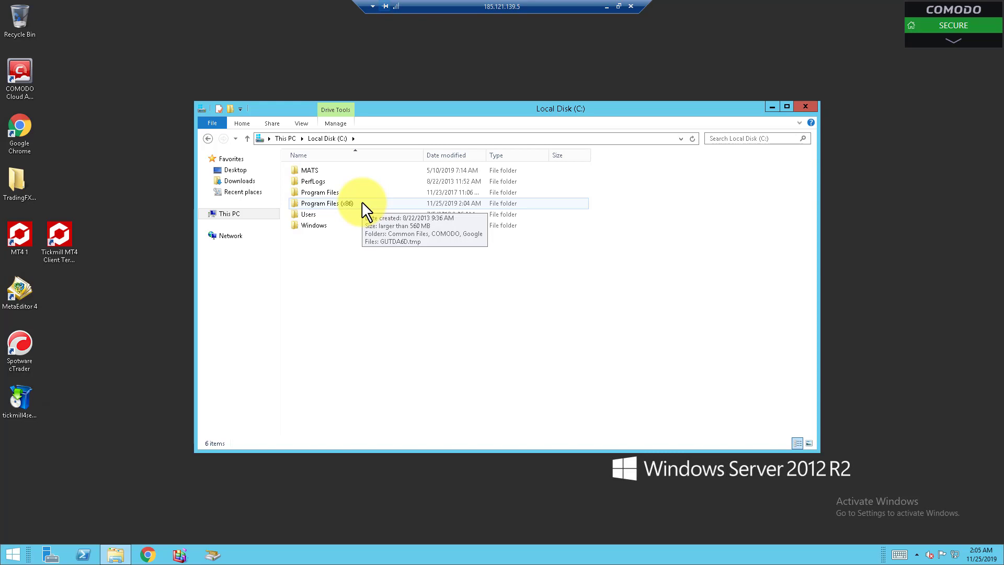
double_click(323, 203)
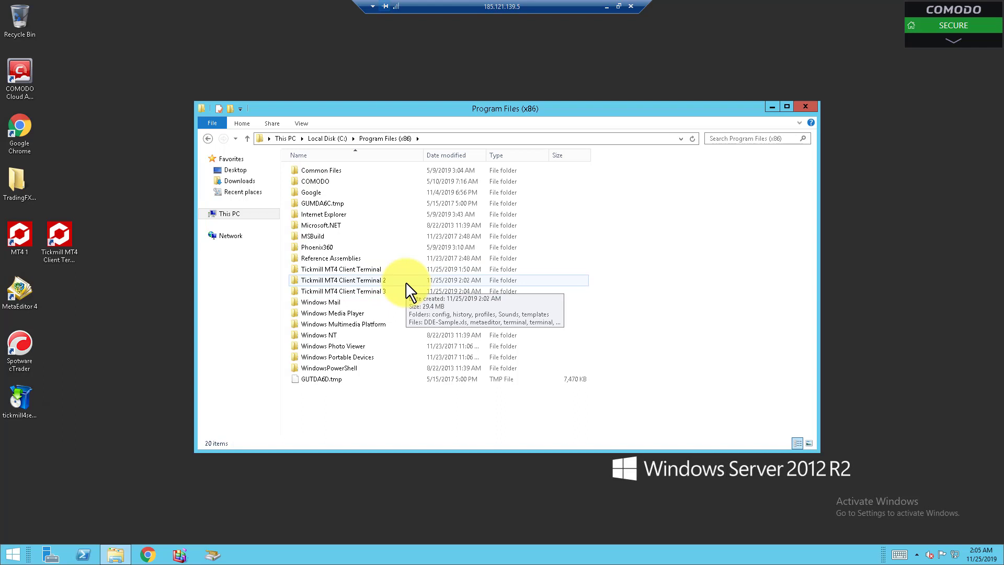
double_click(341, 280)
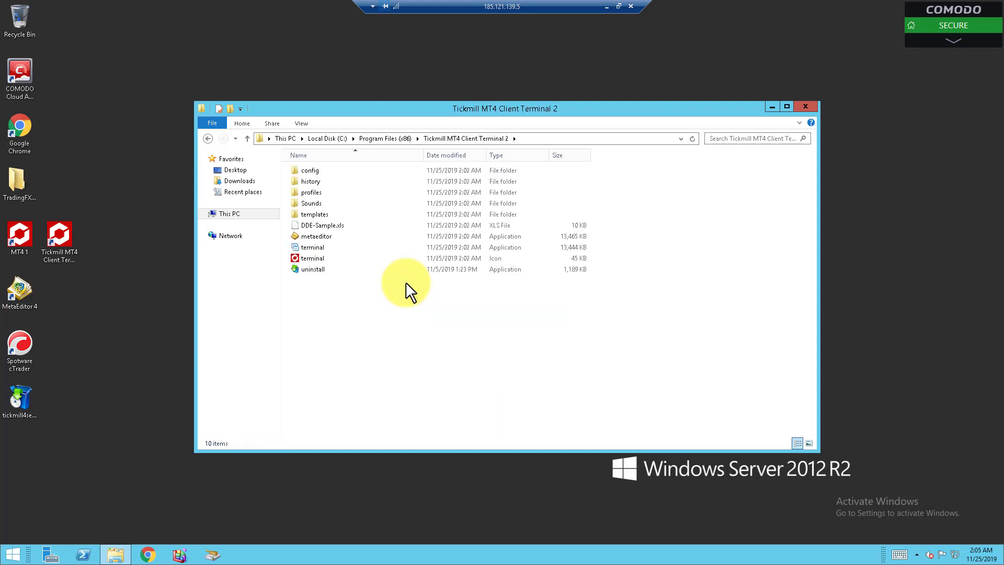
click(314, 247)
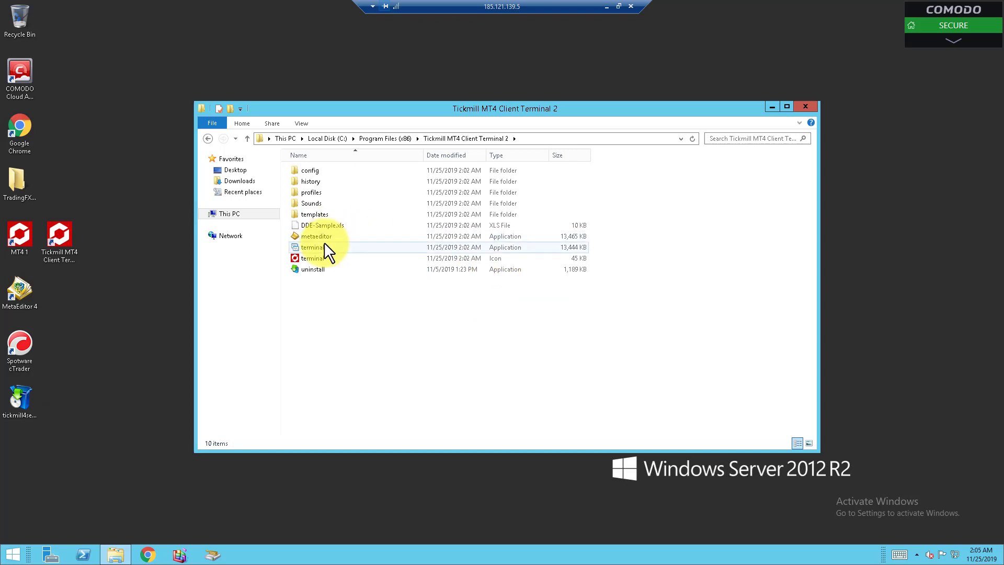
double_click(314, 247)
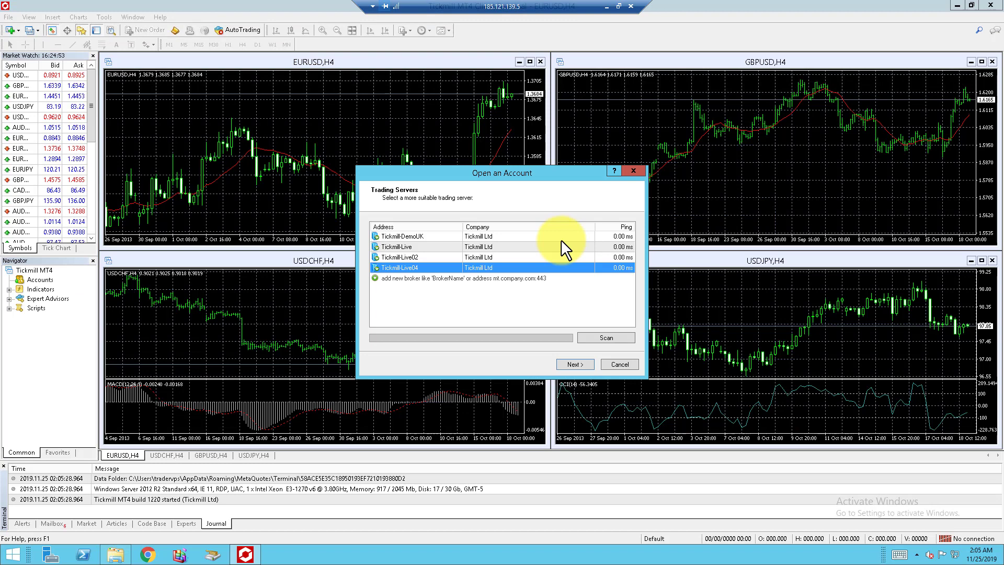
mouse_move(506, 242)
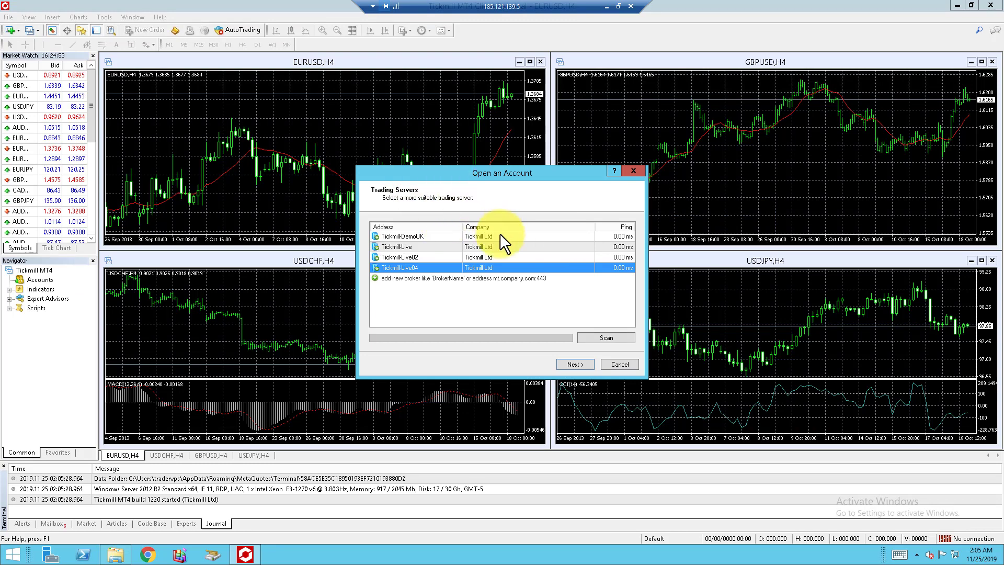
mouse_move(634, 170)
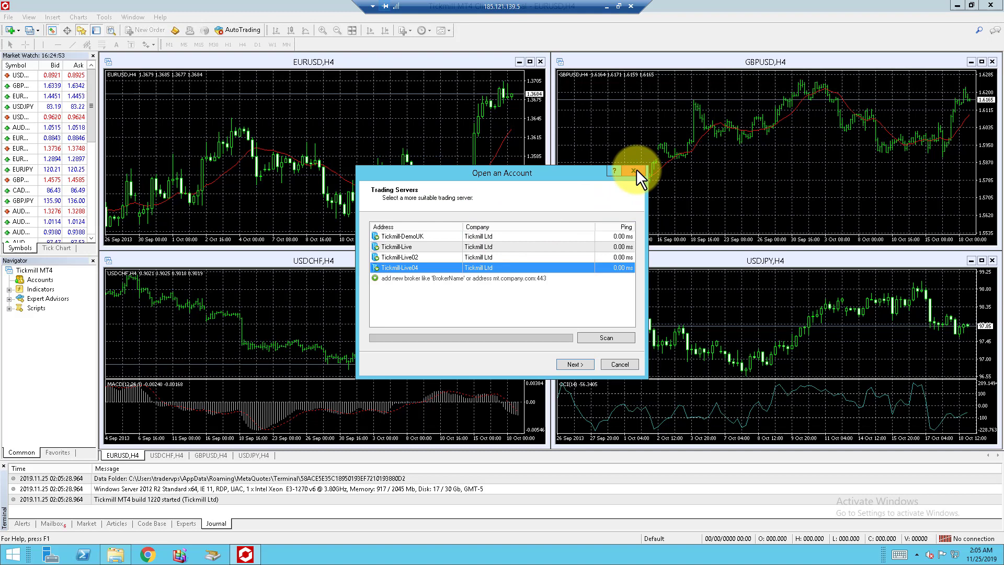
Close the Open an Account window so the relaunched terminal's login prompt appears.
click(634, 170)
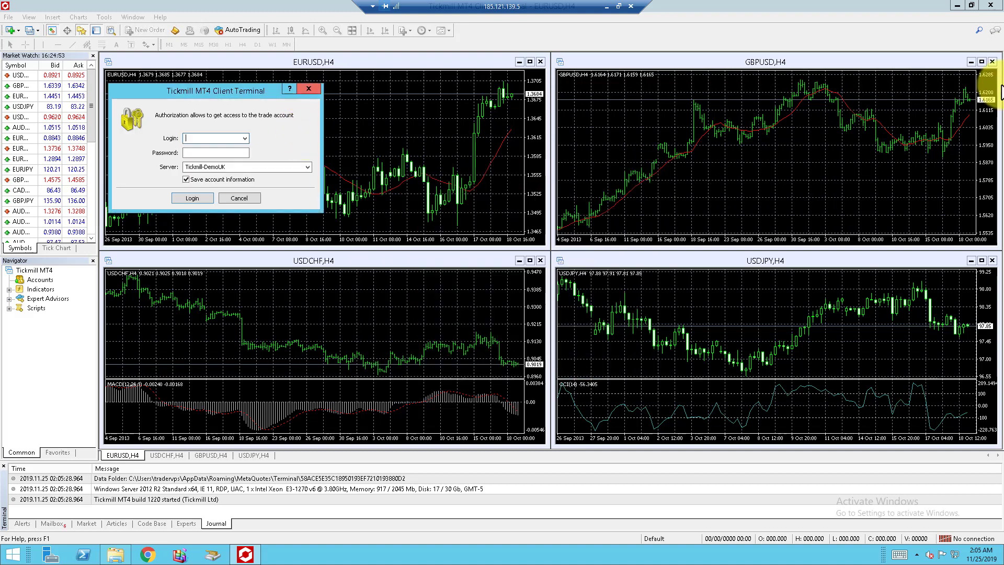